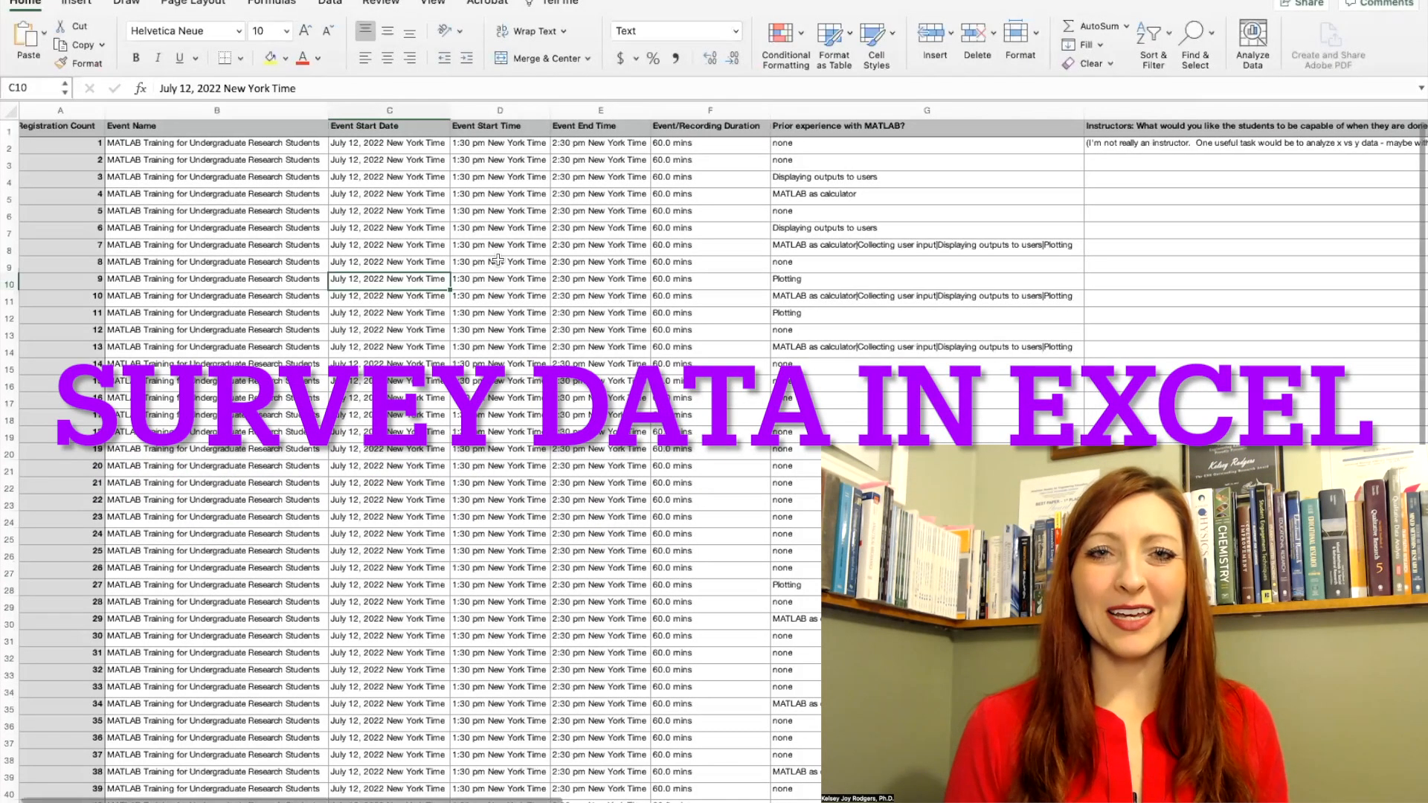
- Scroll across the registration spreadsheet to review the survey response columns
{"action": "scroll", "scroll_direction": "right", "scroll_amount": 3}
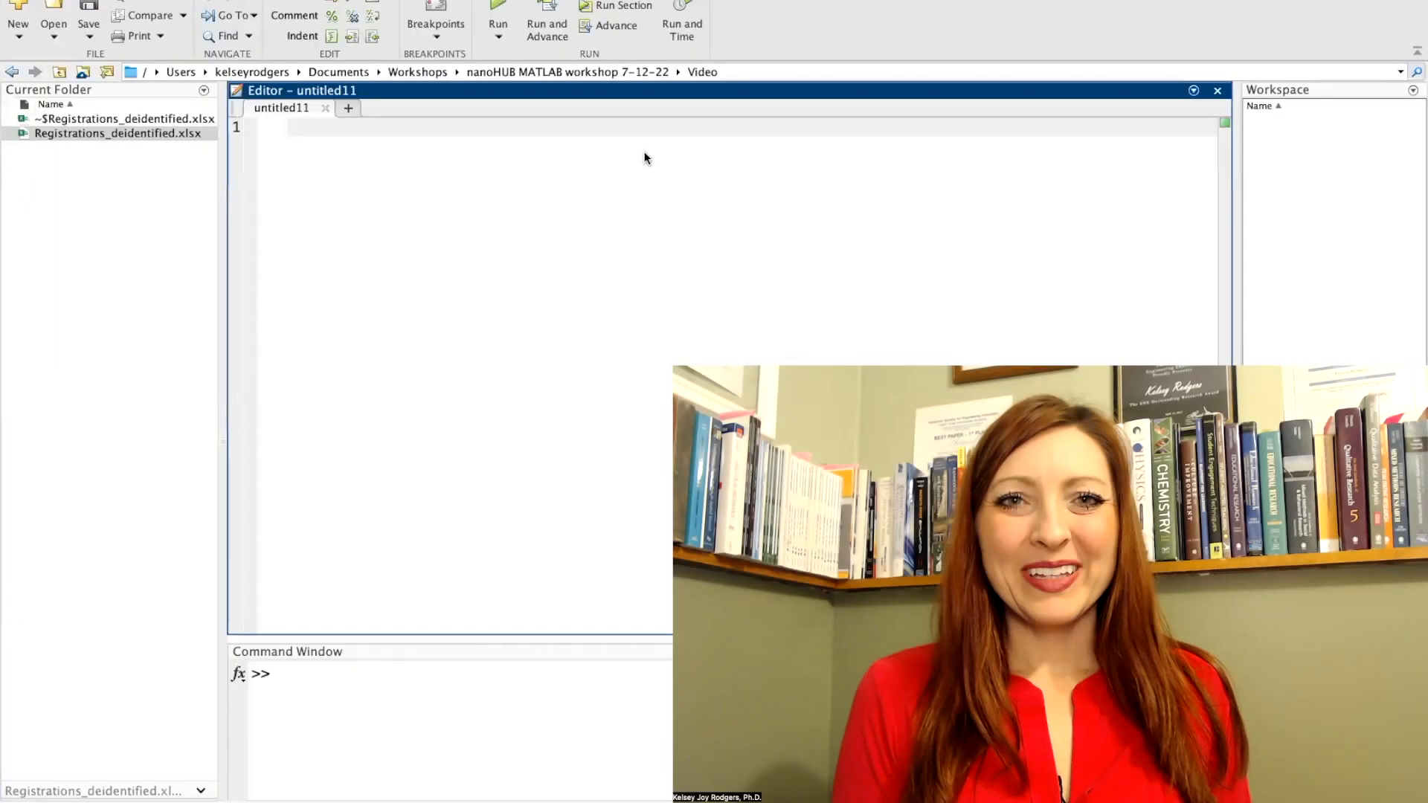
- Begin the script with clc and DATA = readcell('Registrations_deidentified.xlsx')
{"action": "type", "text": "clc"}
{"action": "type", "text": "close all"}
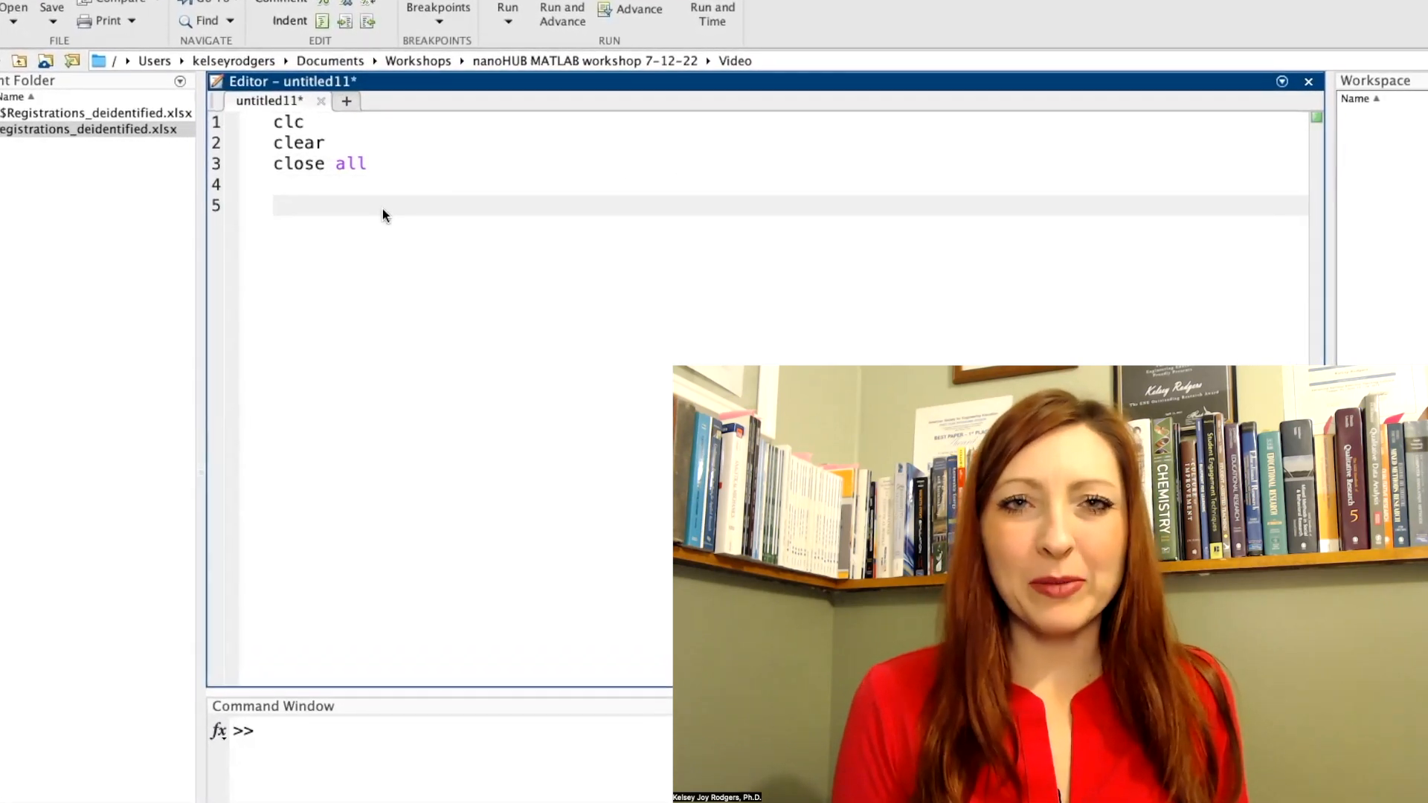
{"action": "type", "text": "DATA ="}
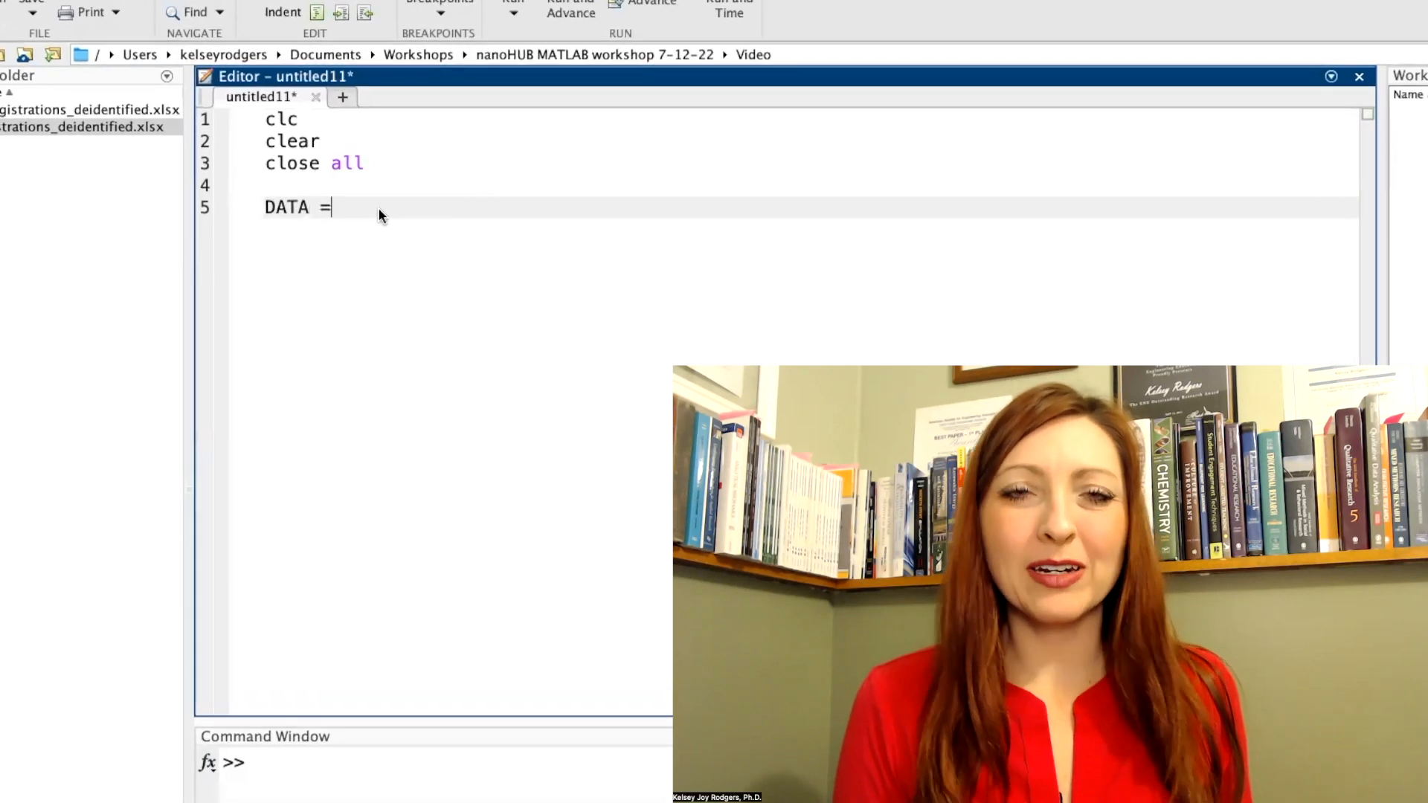
{"action": "type", "text": "readcell"}
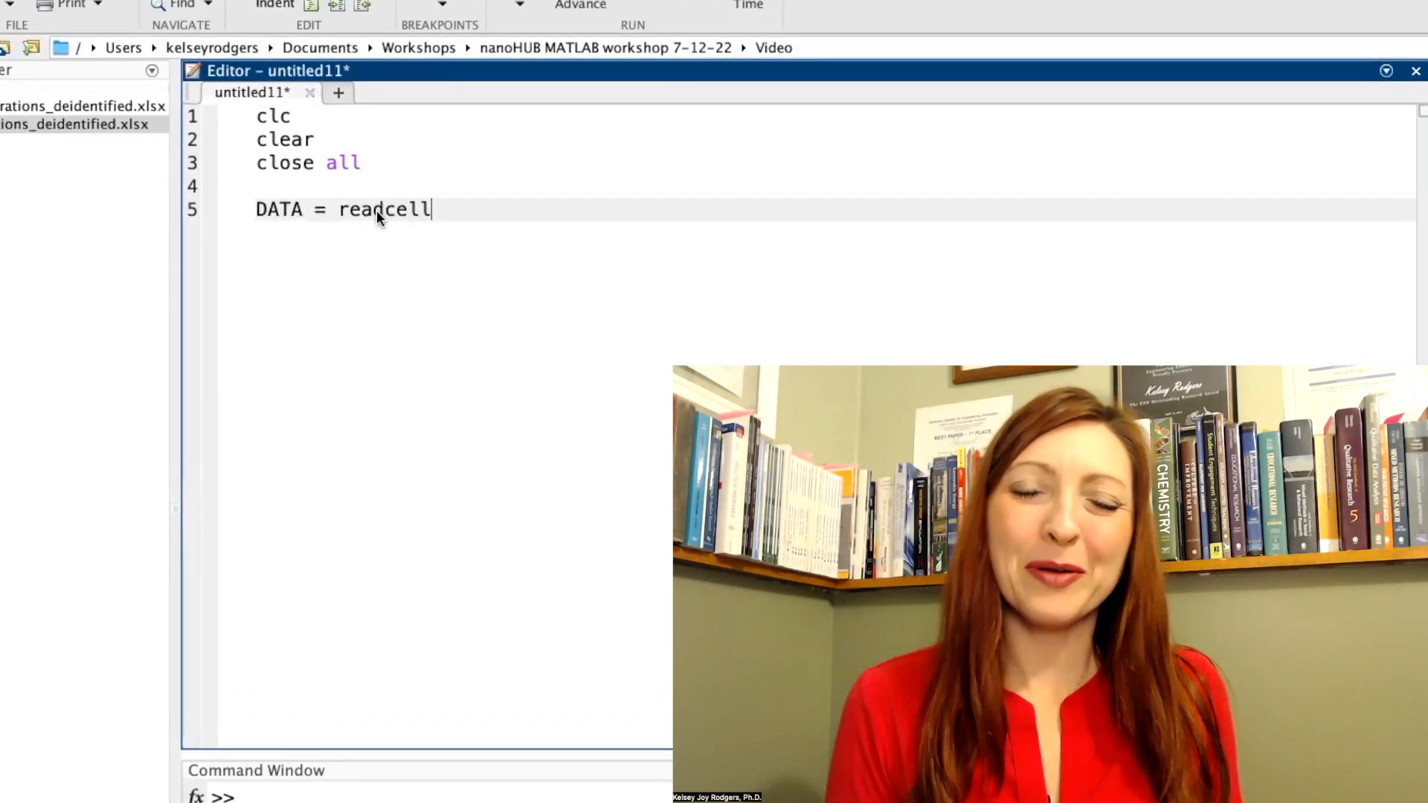
{"action": "type", "text": "('"}
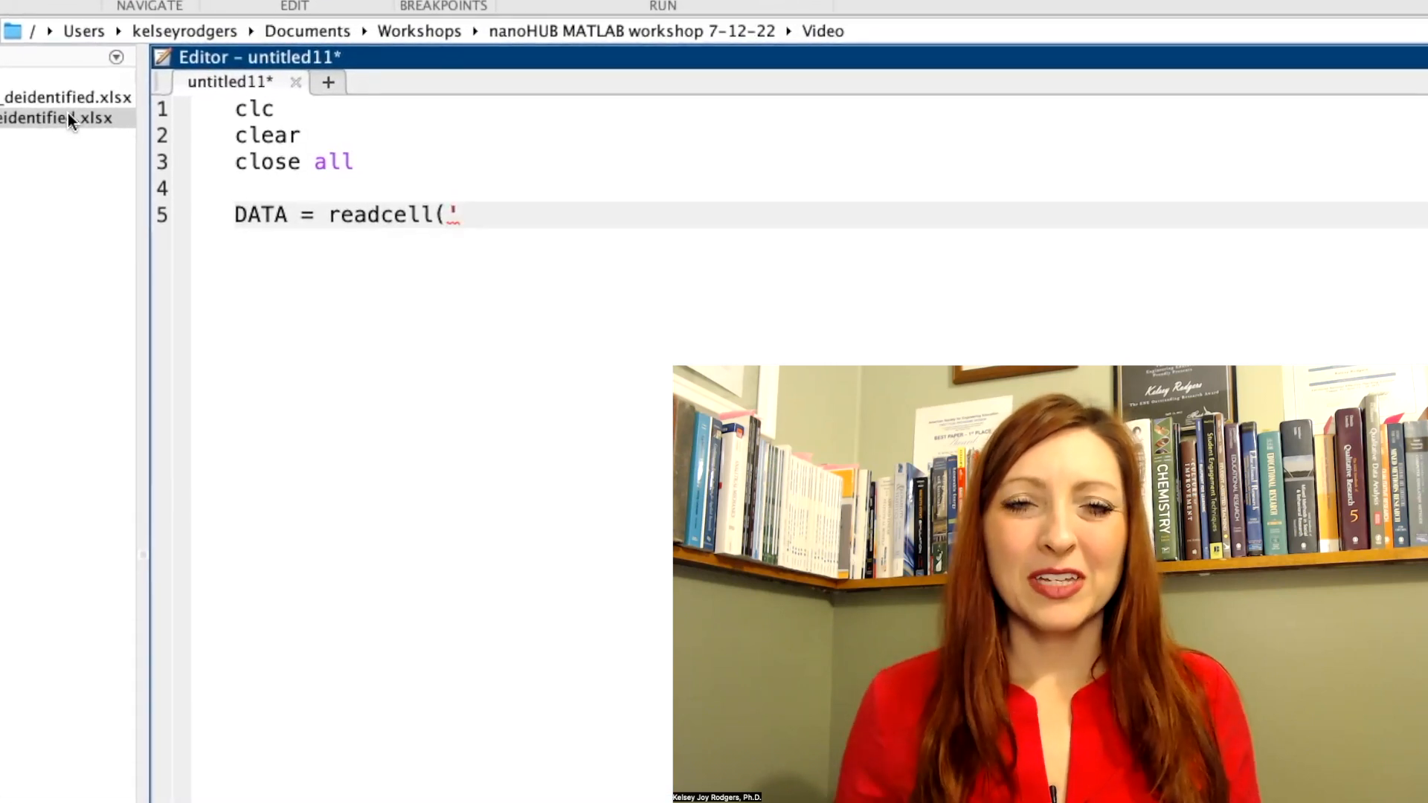
{"action": "right_click", "coordinate": [67, 119]}
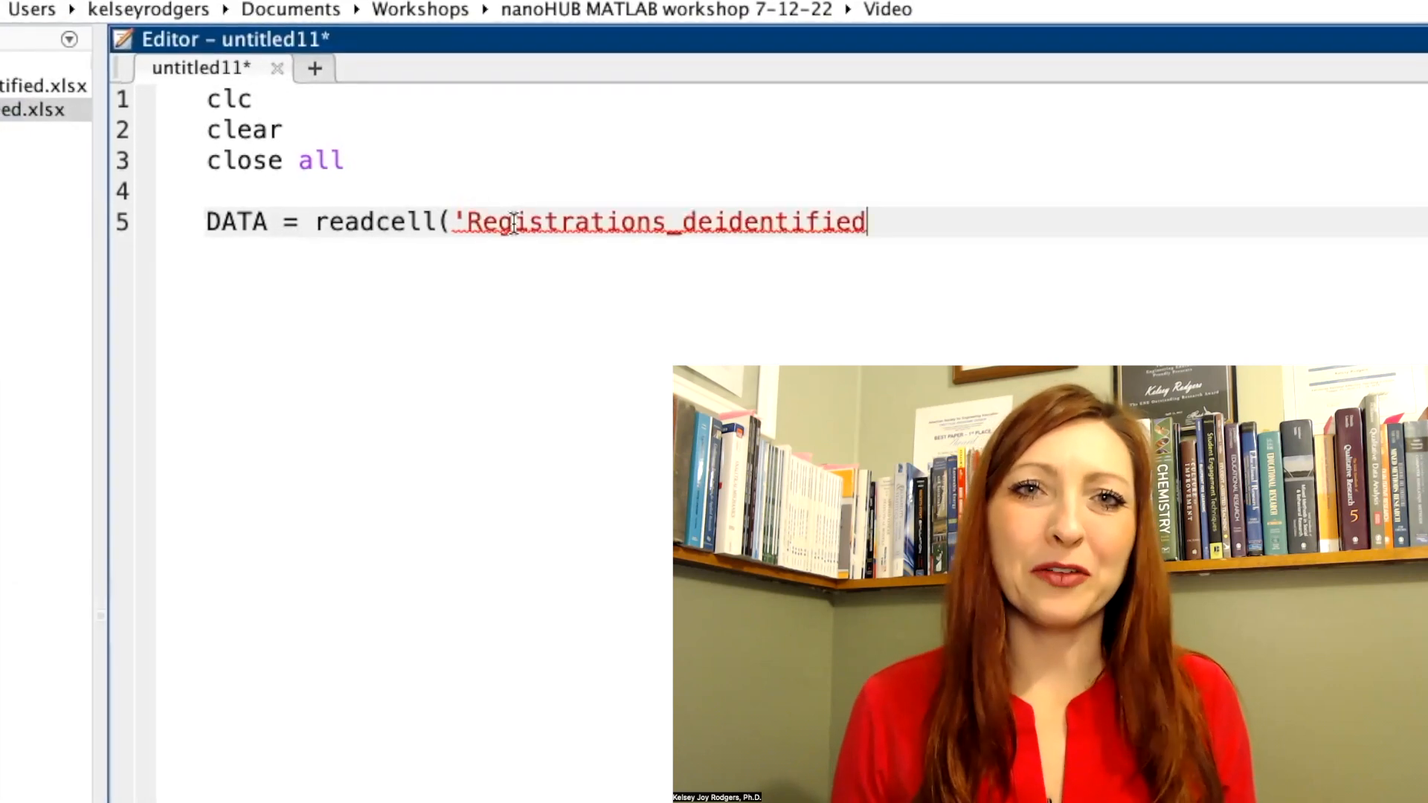
{"action": "type", "text": ".xlsx"}
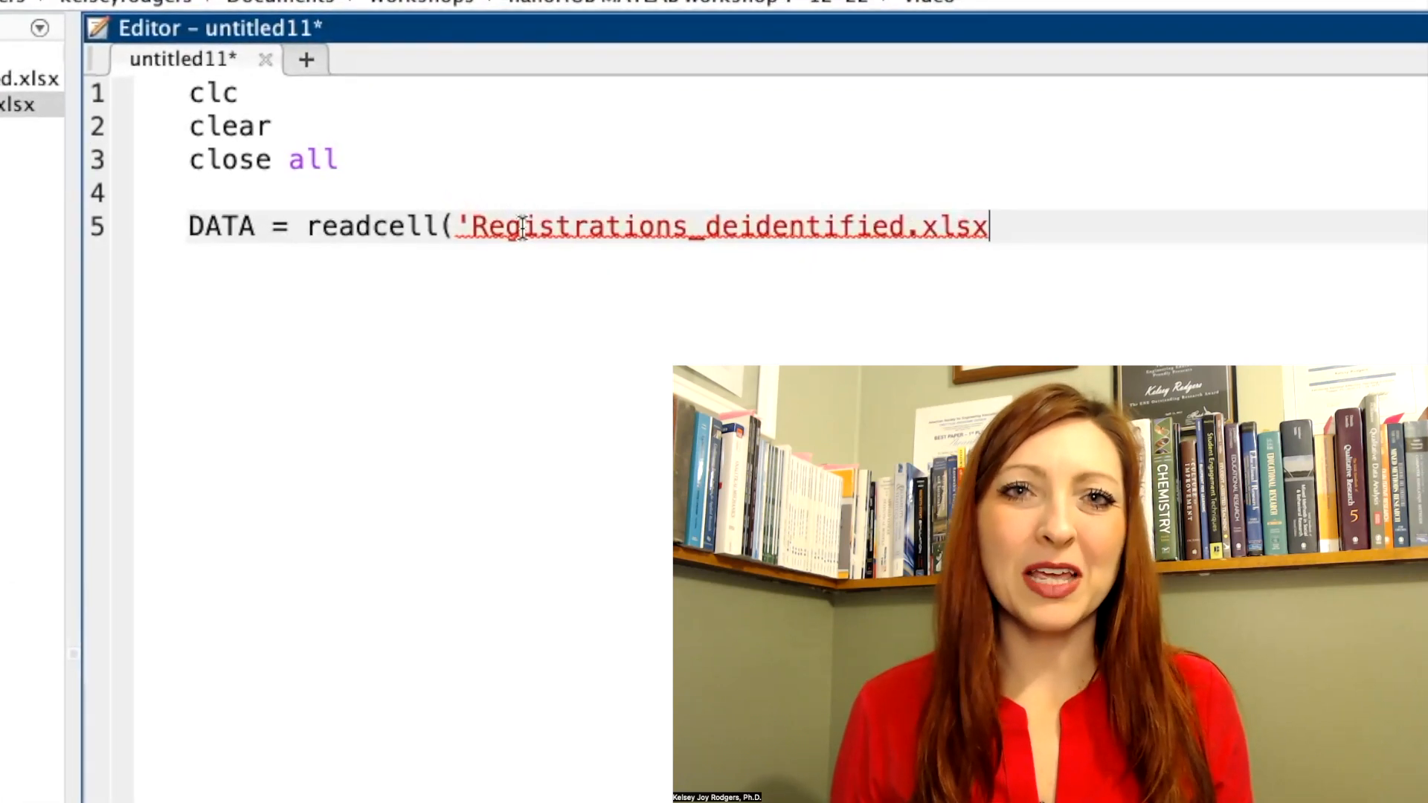
{"action": "type", "text": ")"}
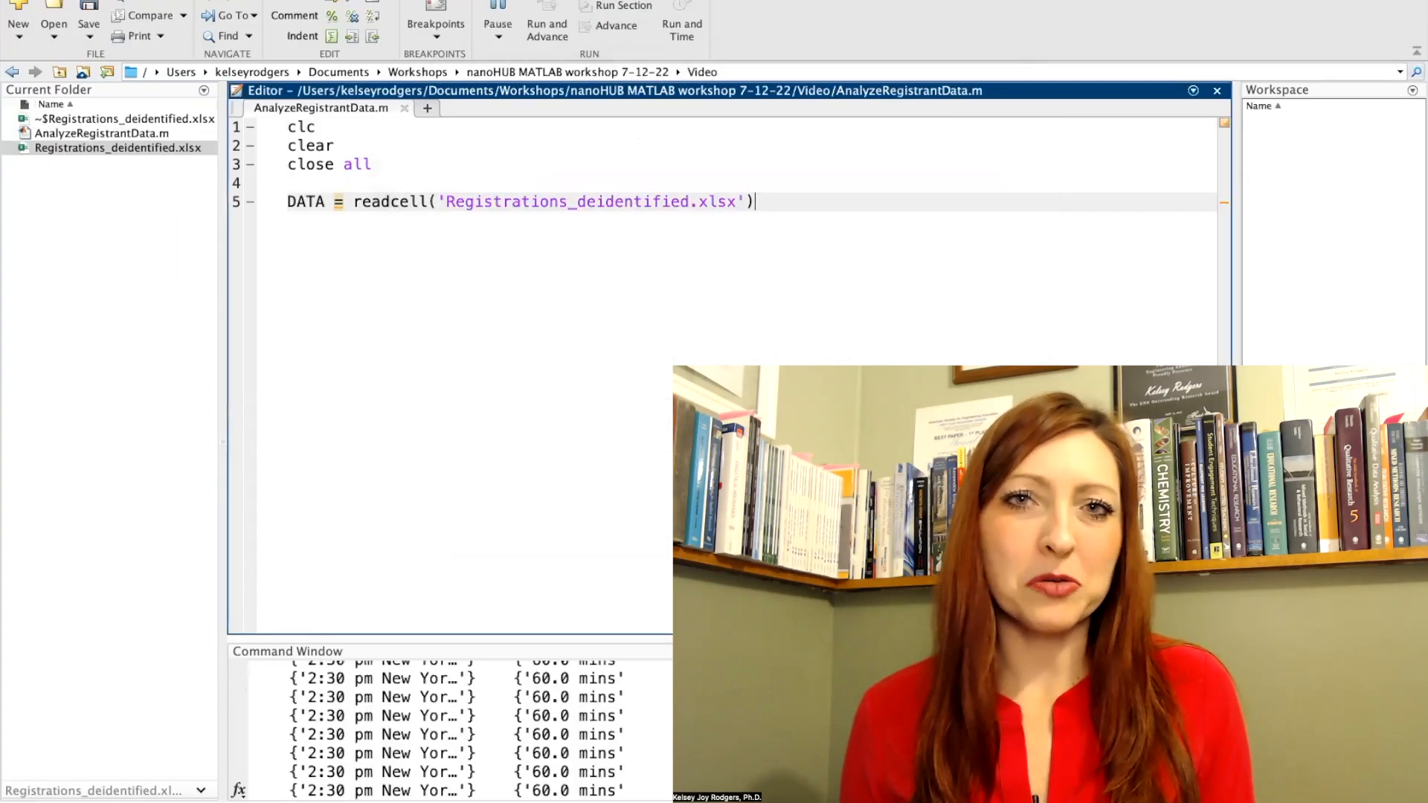
- Run the script so DATA loads and its columns print in the Command Window
{"action": "left_click", "coordinate": [500, 12]}
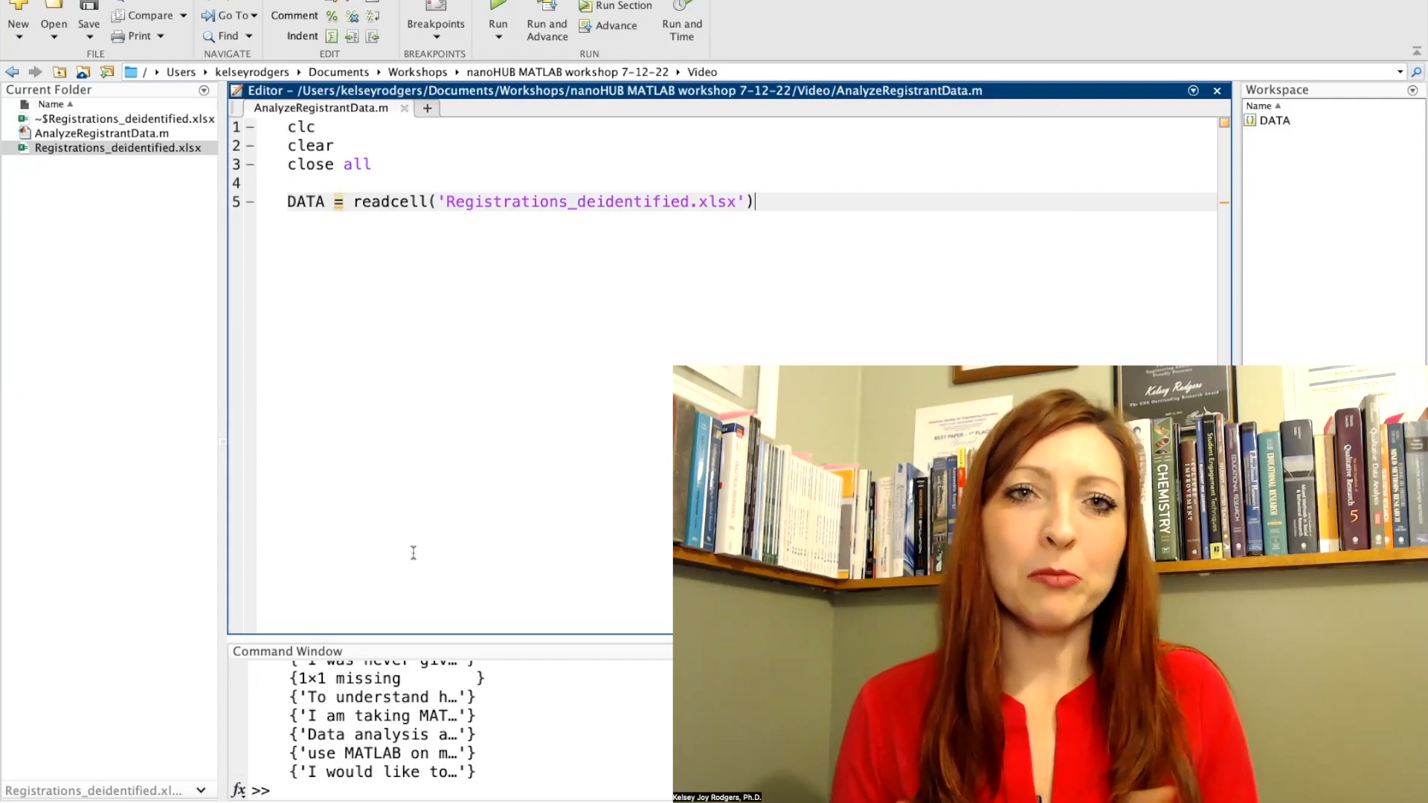
{"action": "mouse_move", "coordinate": [464, 640]}
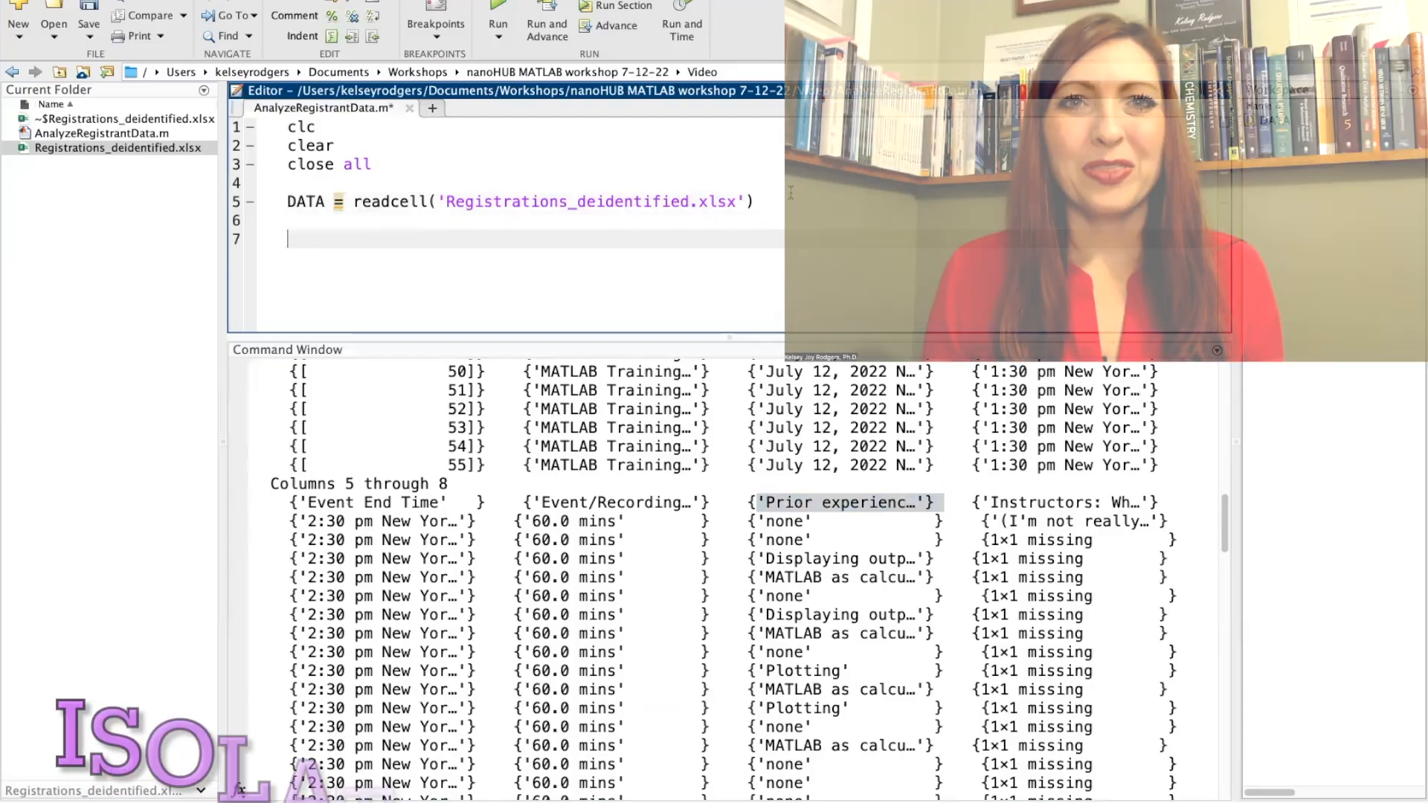
- Store the header row as Title = DATA(1,:), delete it with DATA(1,:) = [], and run
{"action": "type", "text": "Title = D"}
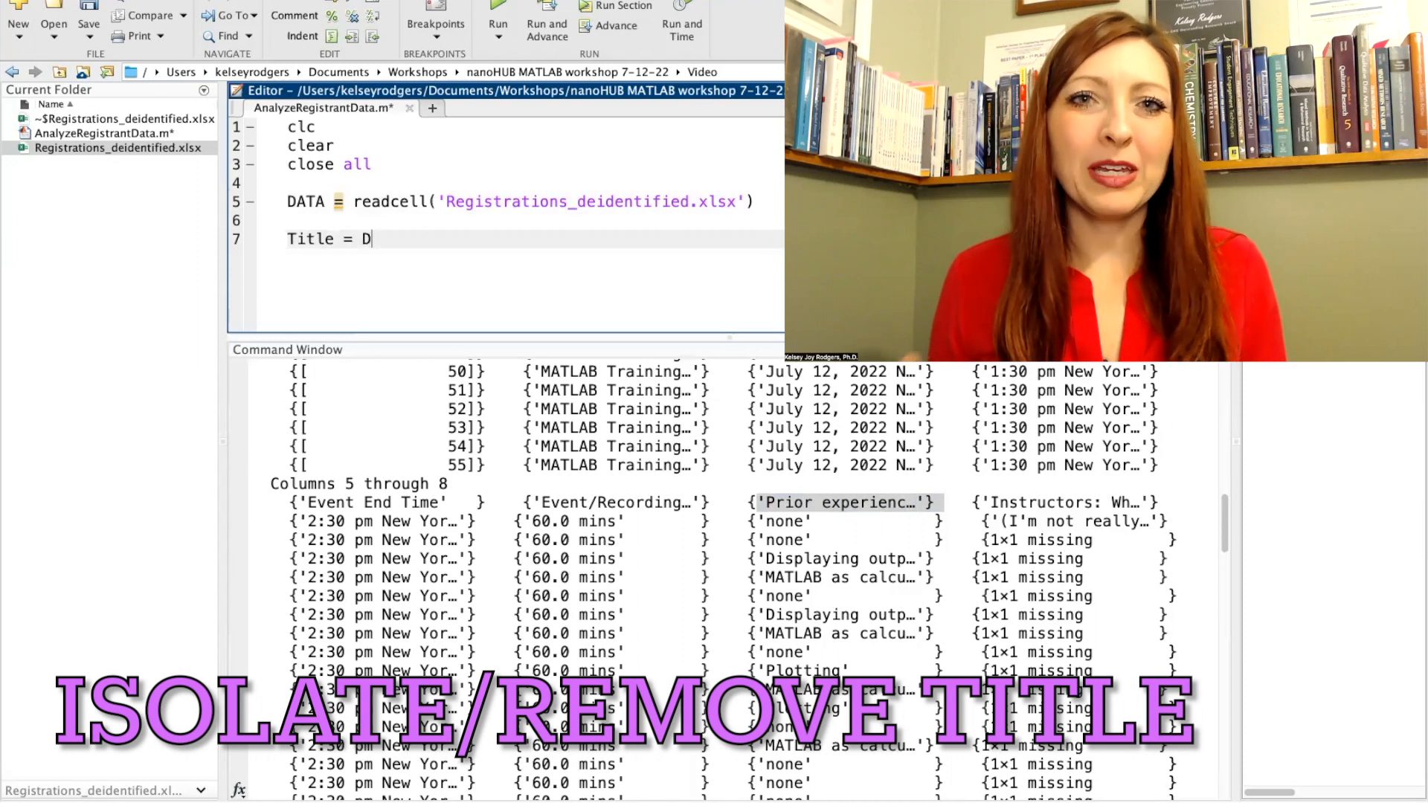
{"action": "type", "text": "ATA("}
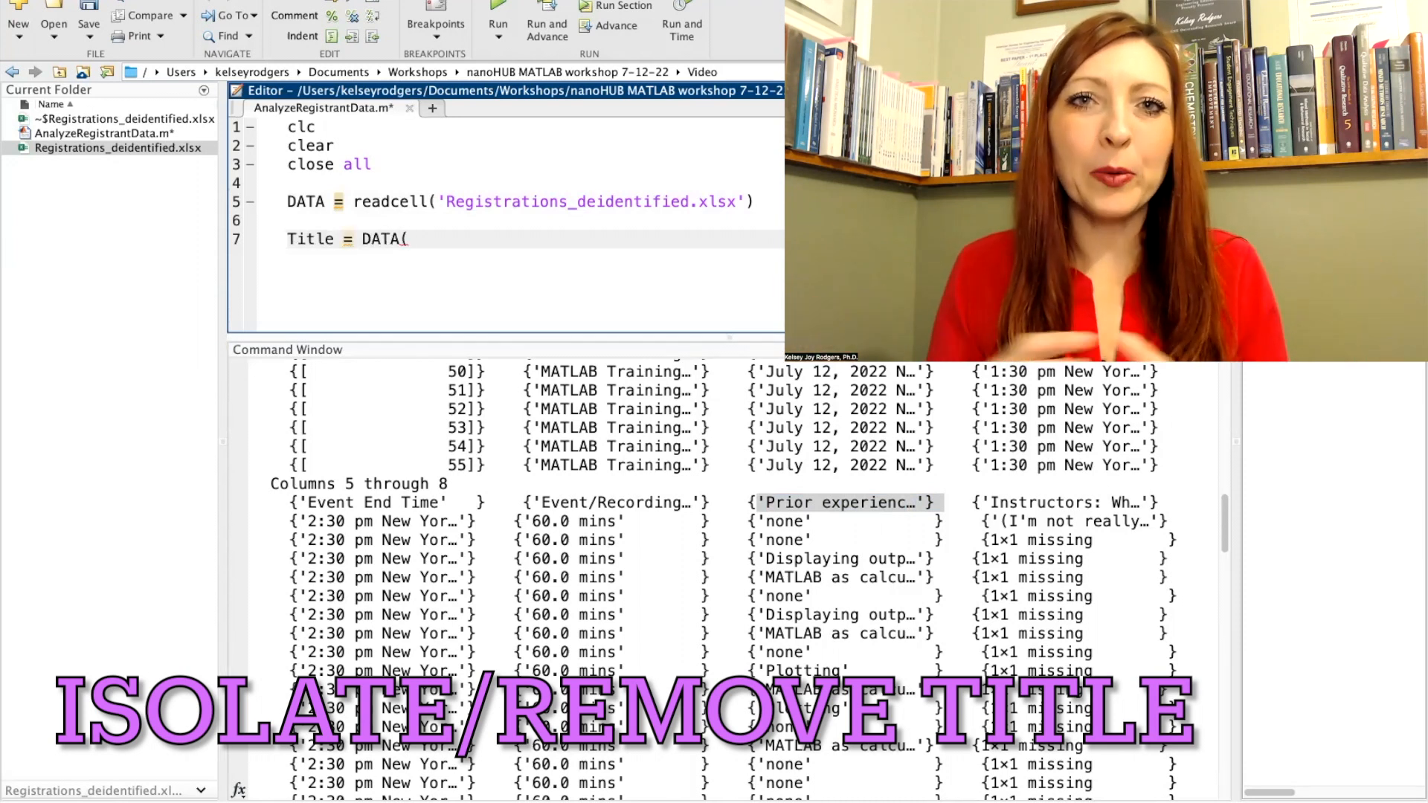
{"action": "type", "text": "1"}
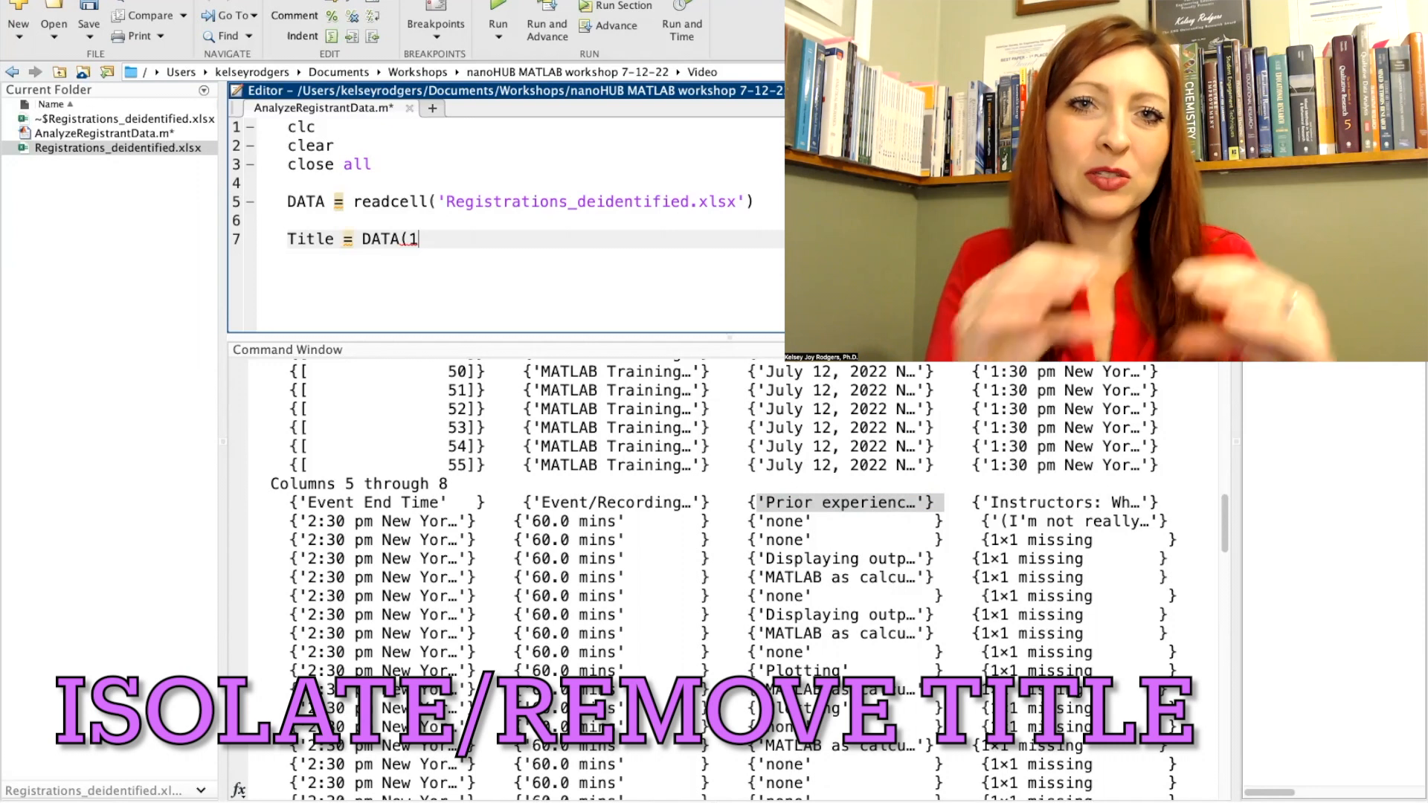
{"action": "type", "text": ",:)"}
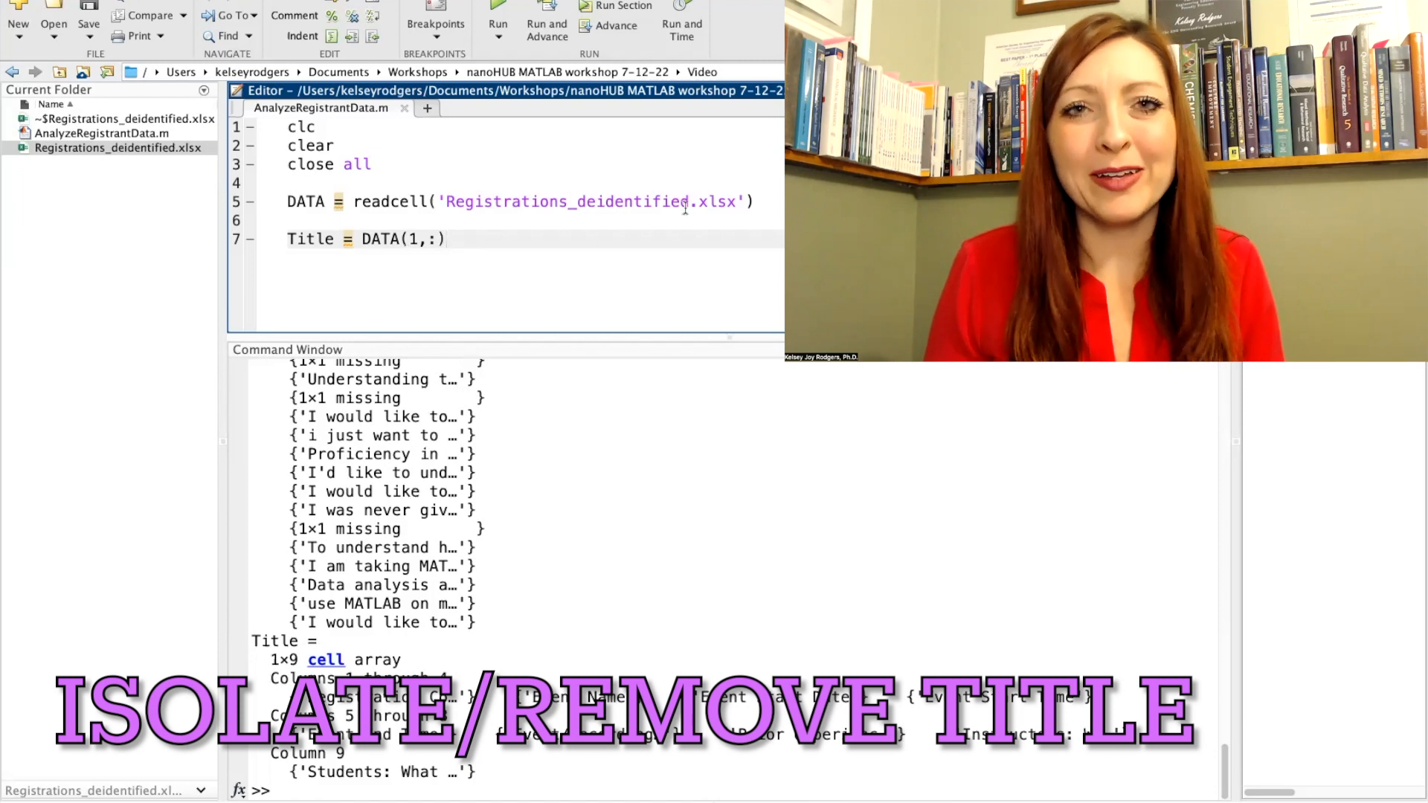
{"action": "type", "text": ";"}
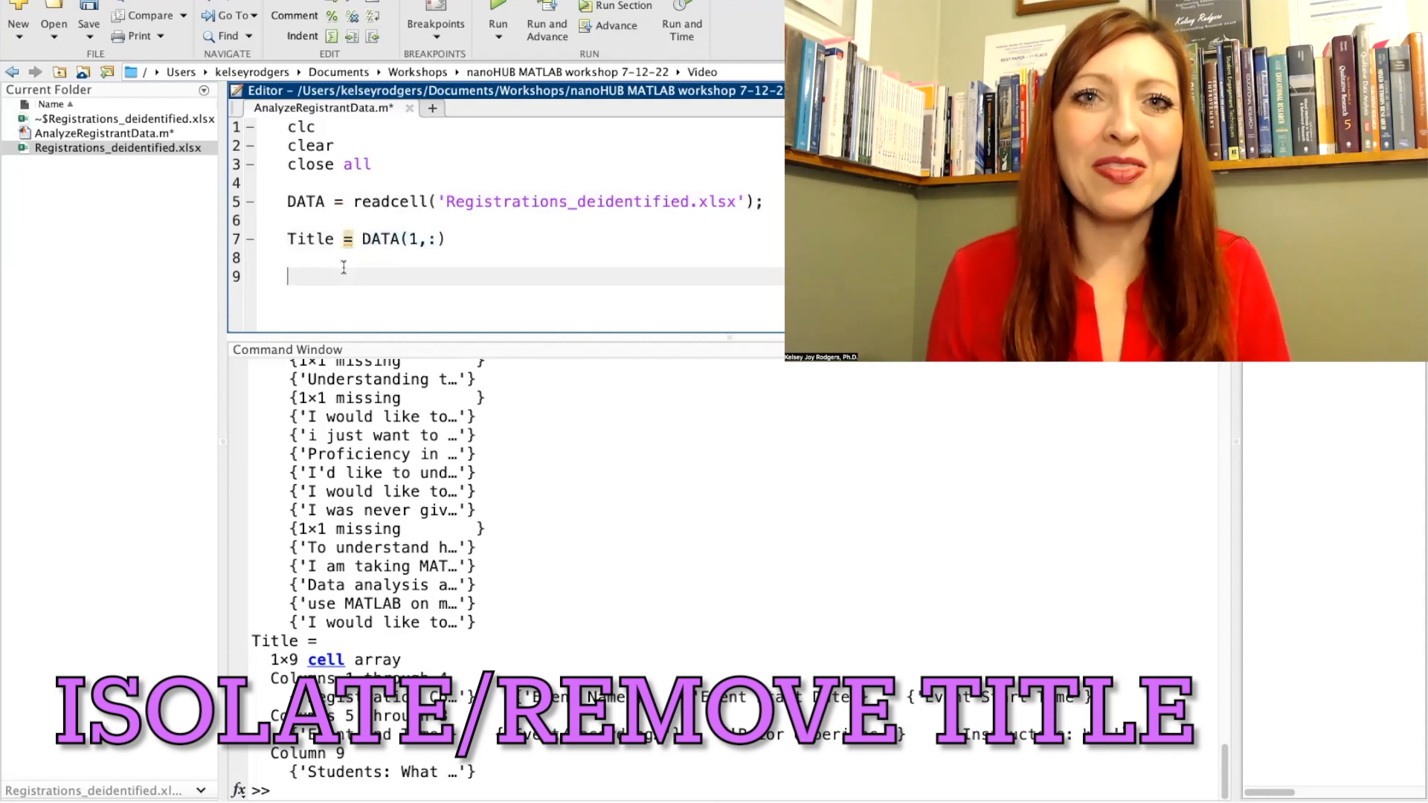
{"action": "type", "text": "DATA(1,:) = []"}
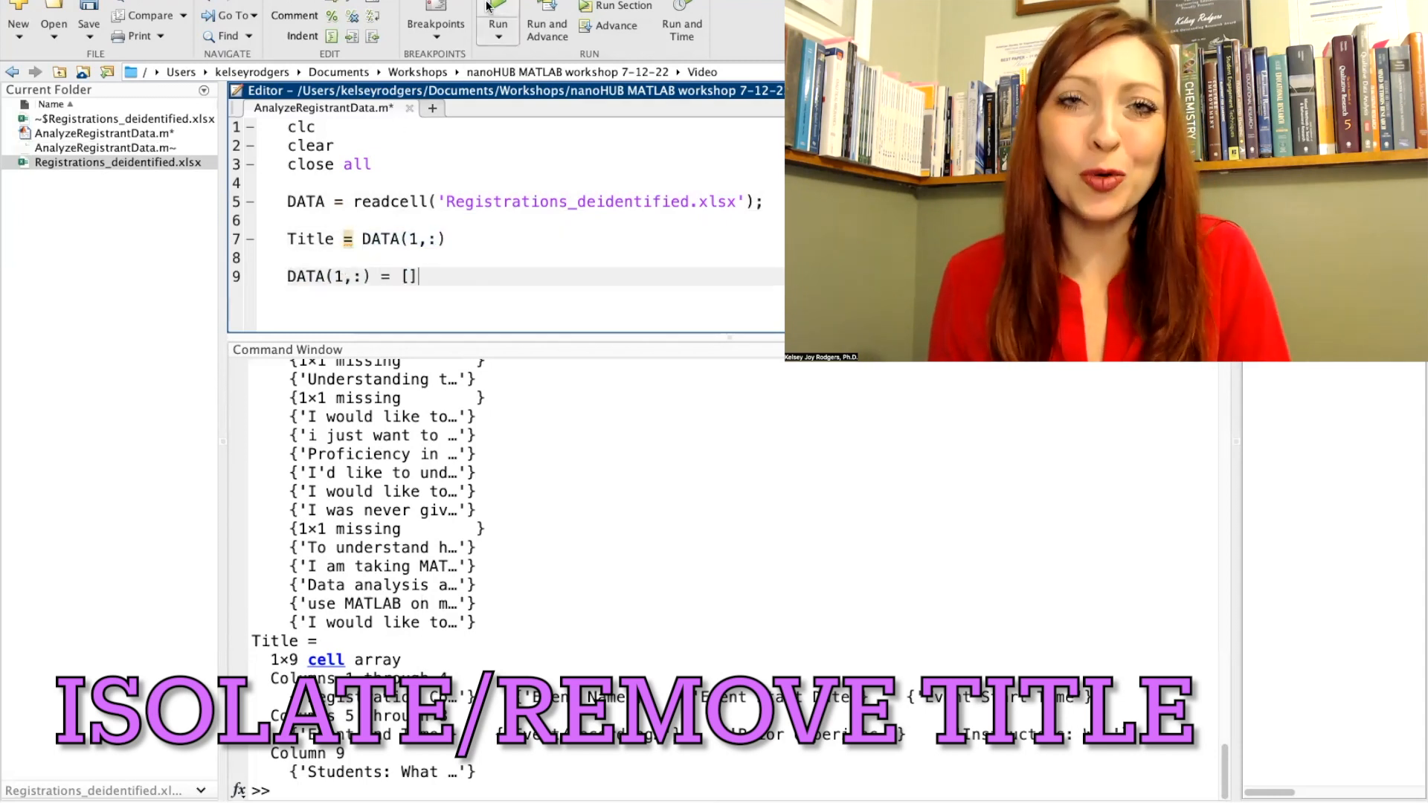
{"action": "left_click", "coordinate": [497, 11]}
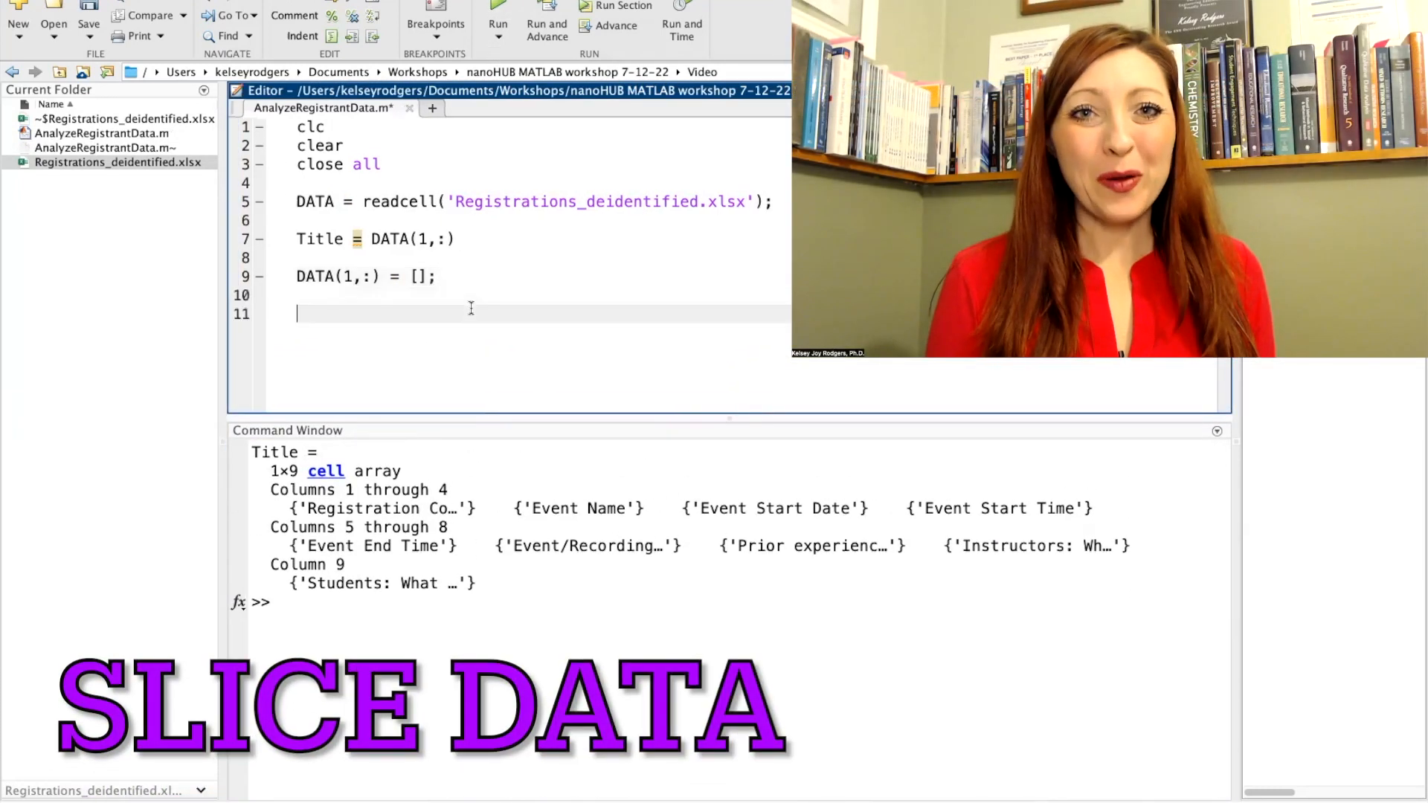
- Extract PriorExperience = DATA(:,7) and count 'none' answers with sum(contains(PriorExperience,'none'))
{"action": "type", "text": "PriorExperience ="}
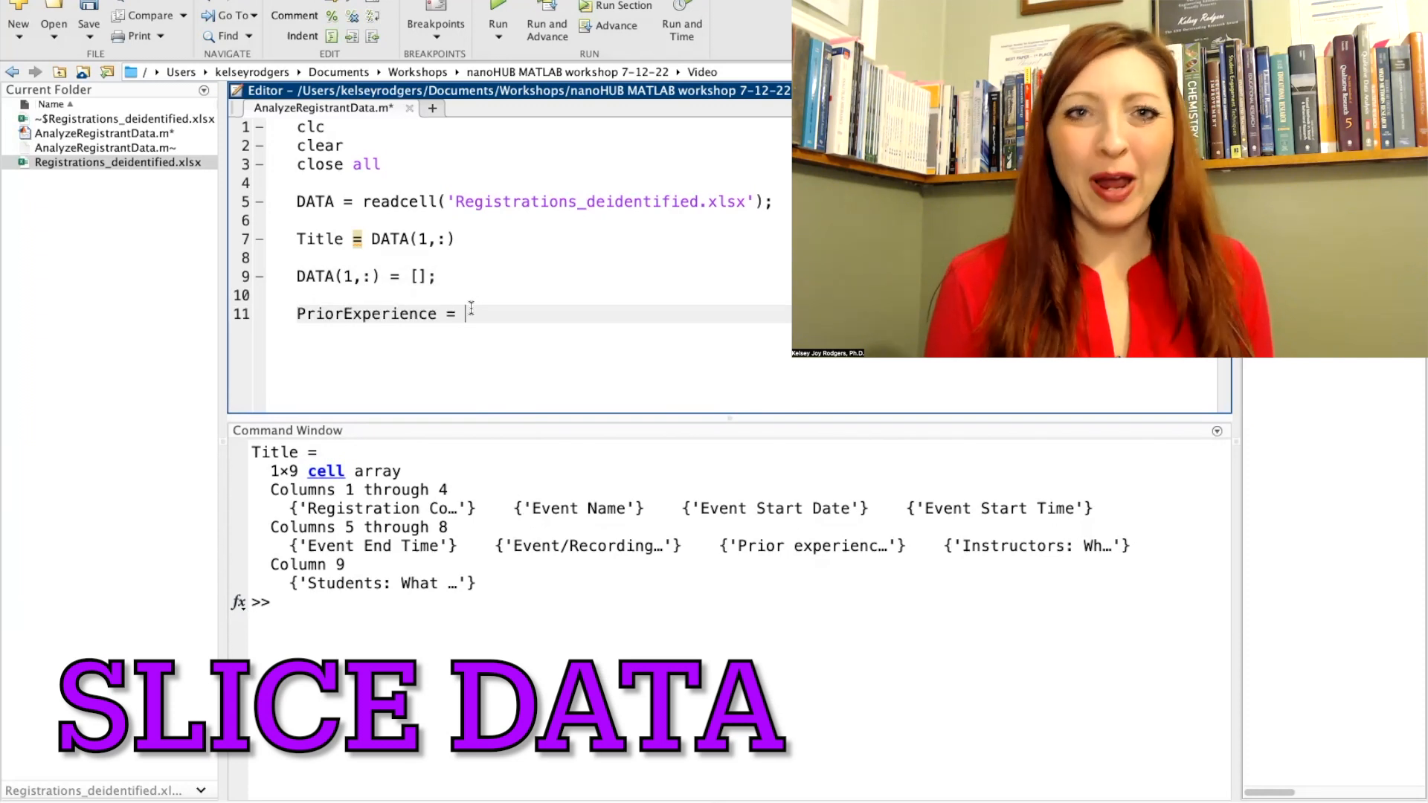
{"action": "type", "text": "DATA(:,7)"}
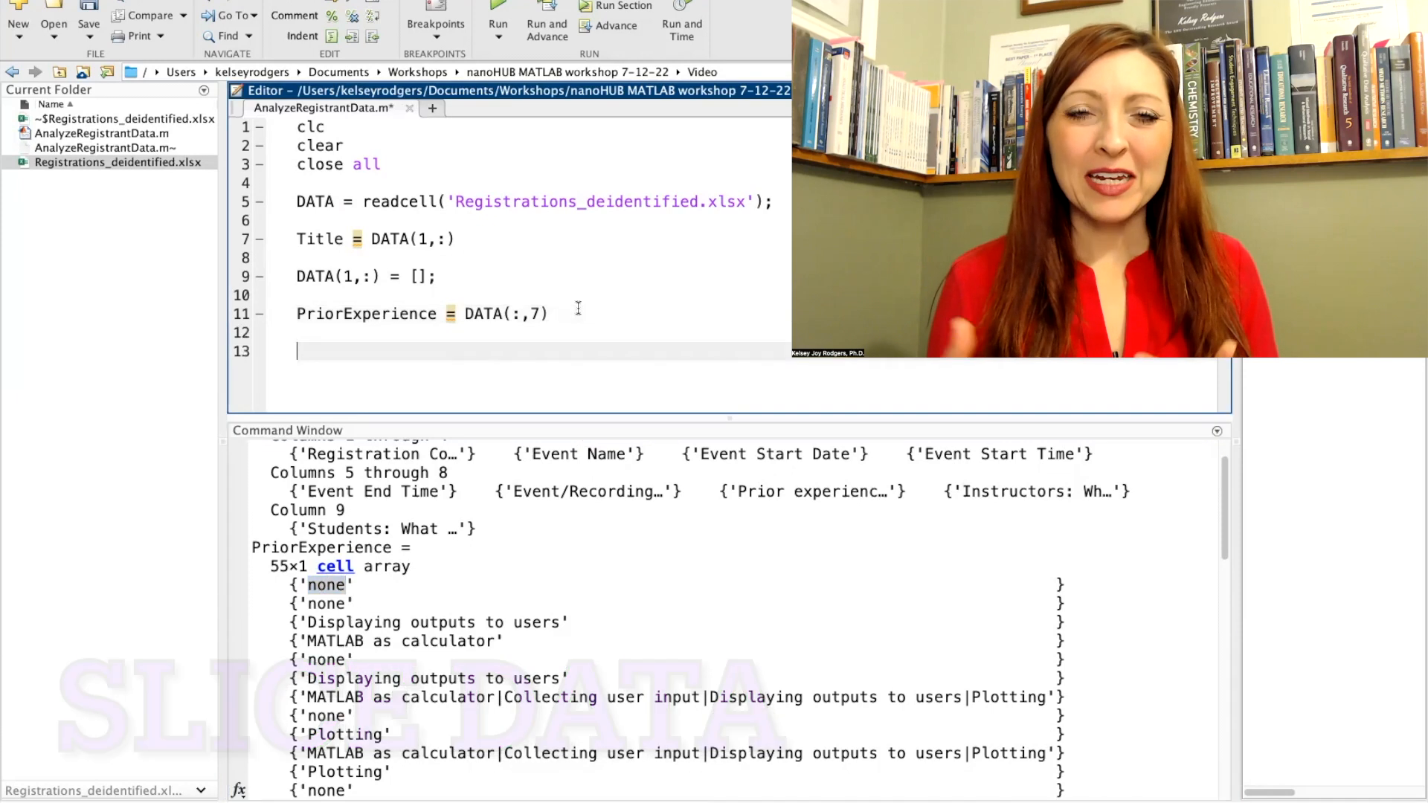
{"action": "type", "text": "Count_none = sum("}
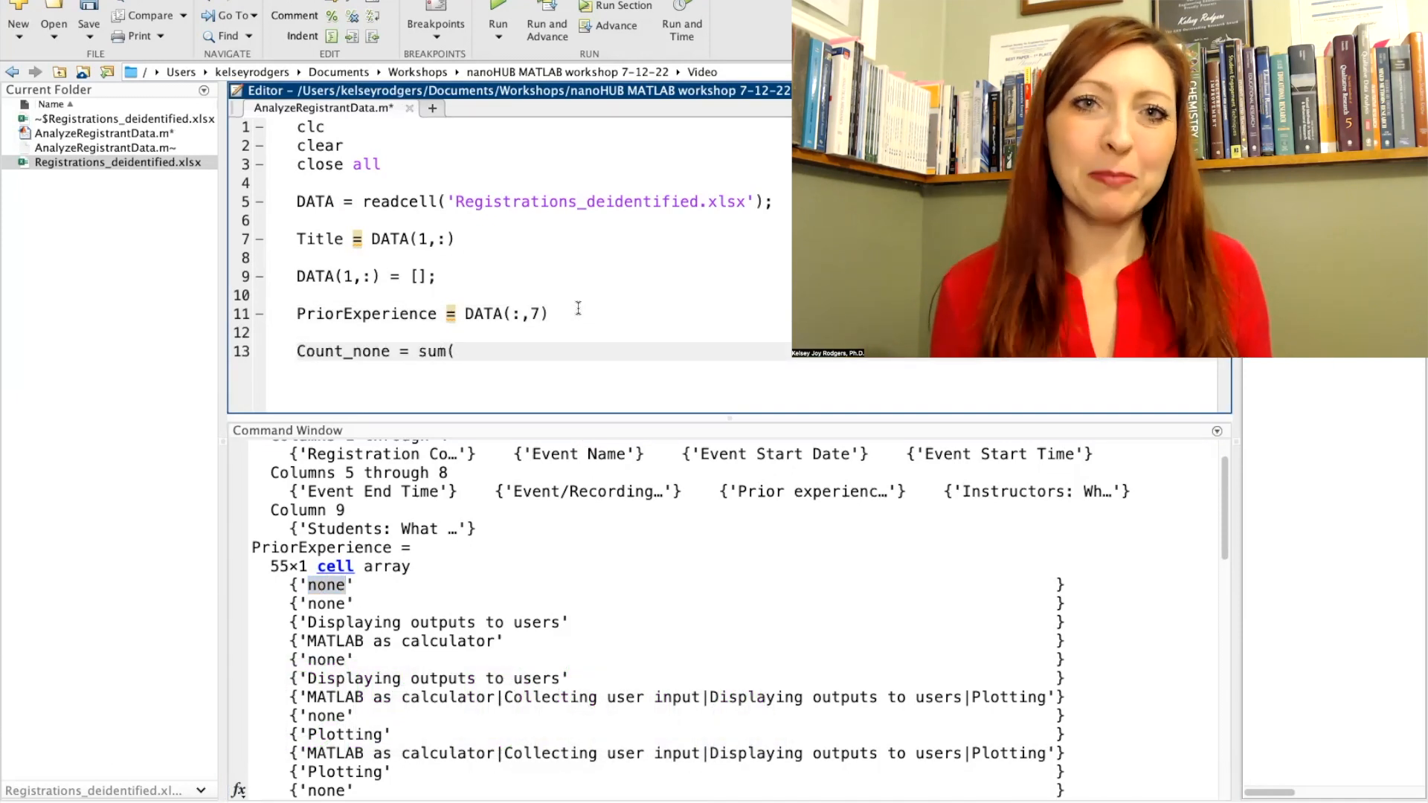
{"action": "type", "text": "contains("}
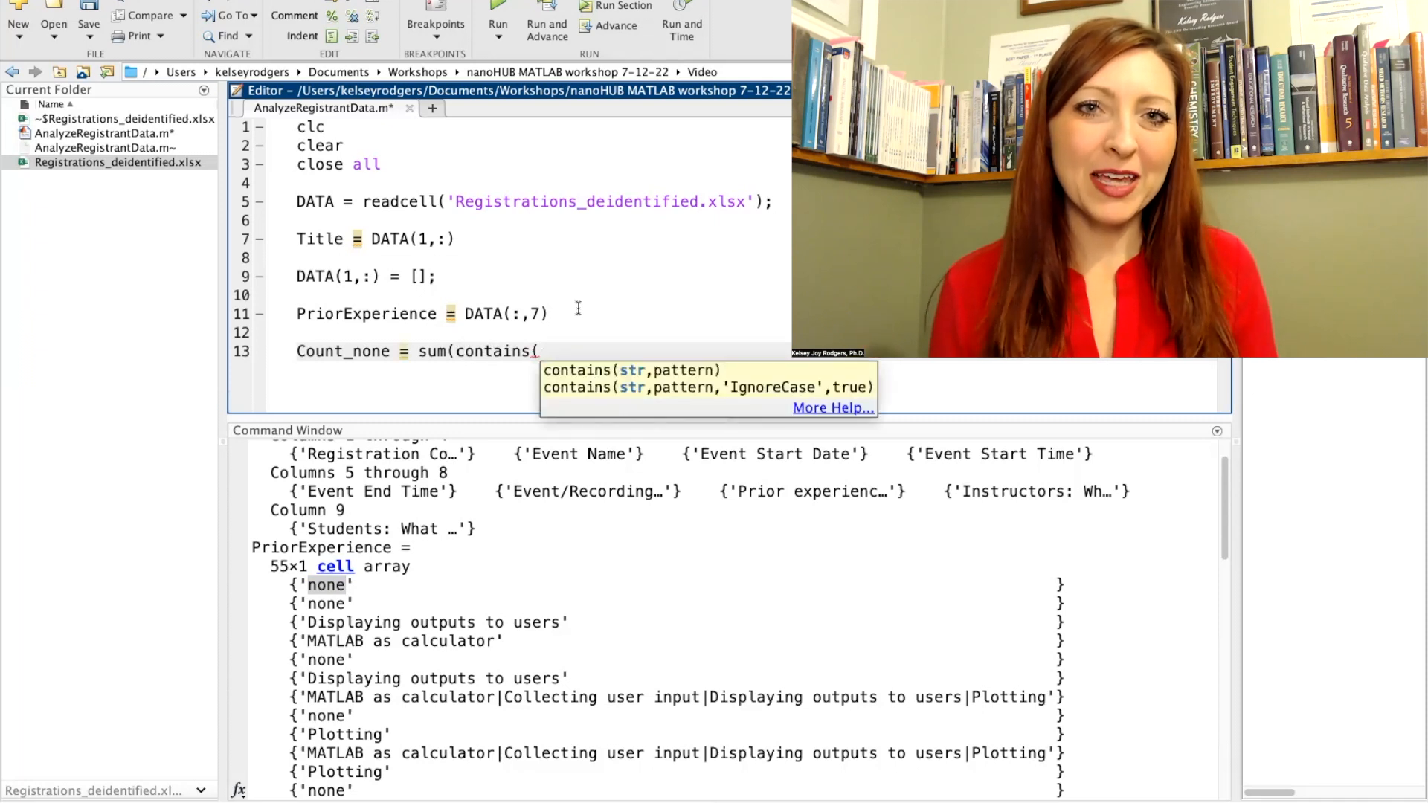
{"action": "type", "text": ",'none'))"}
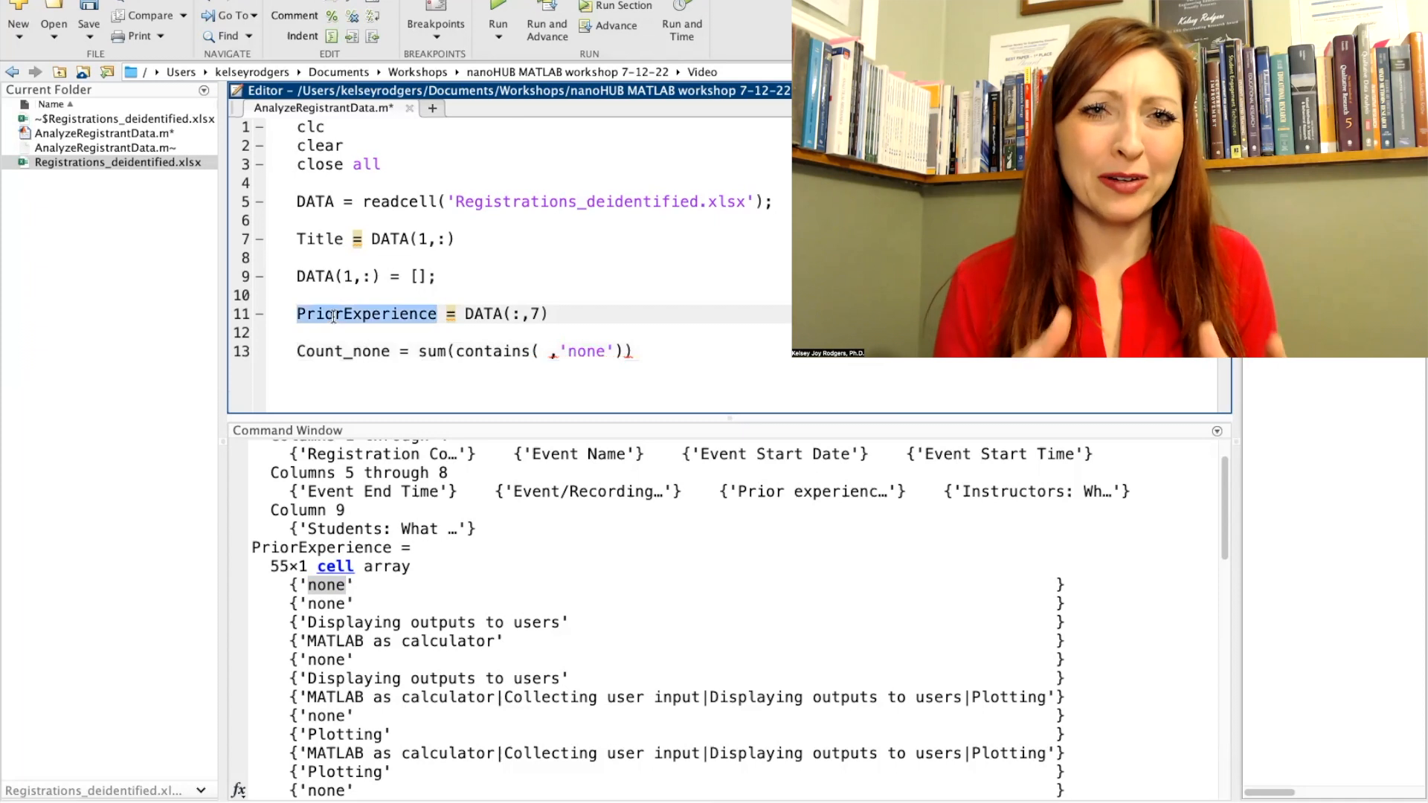
{"action": "type", "text": "PriorExperience"}
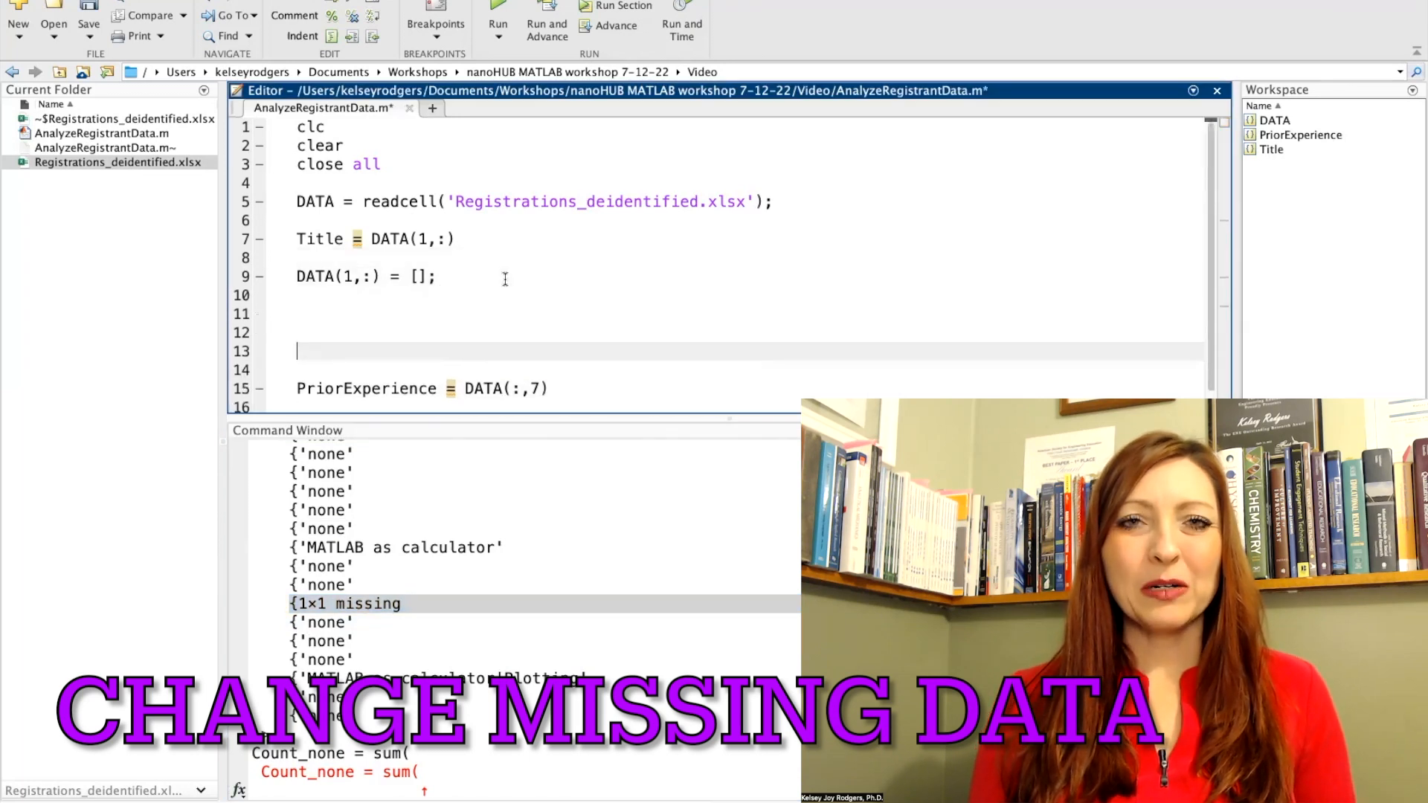
- Write nested for loops over every row and column of DATA with an ismissing check
{"action": "type", "text": "%clean data first:"}
{"action": "type", "text": "for "}
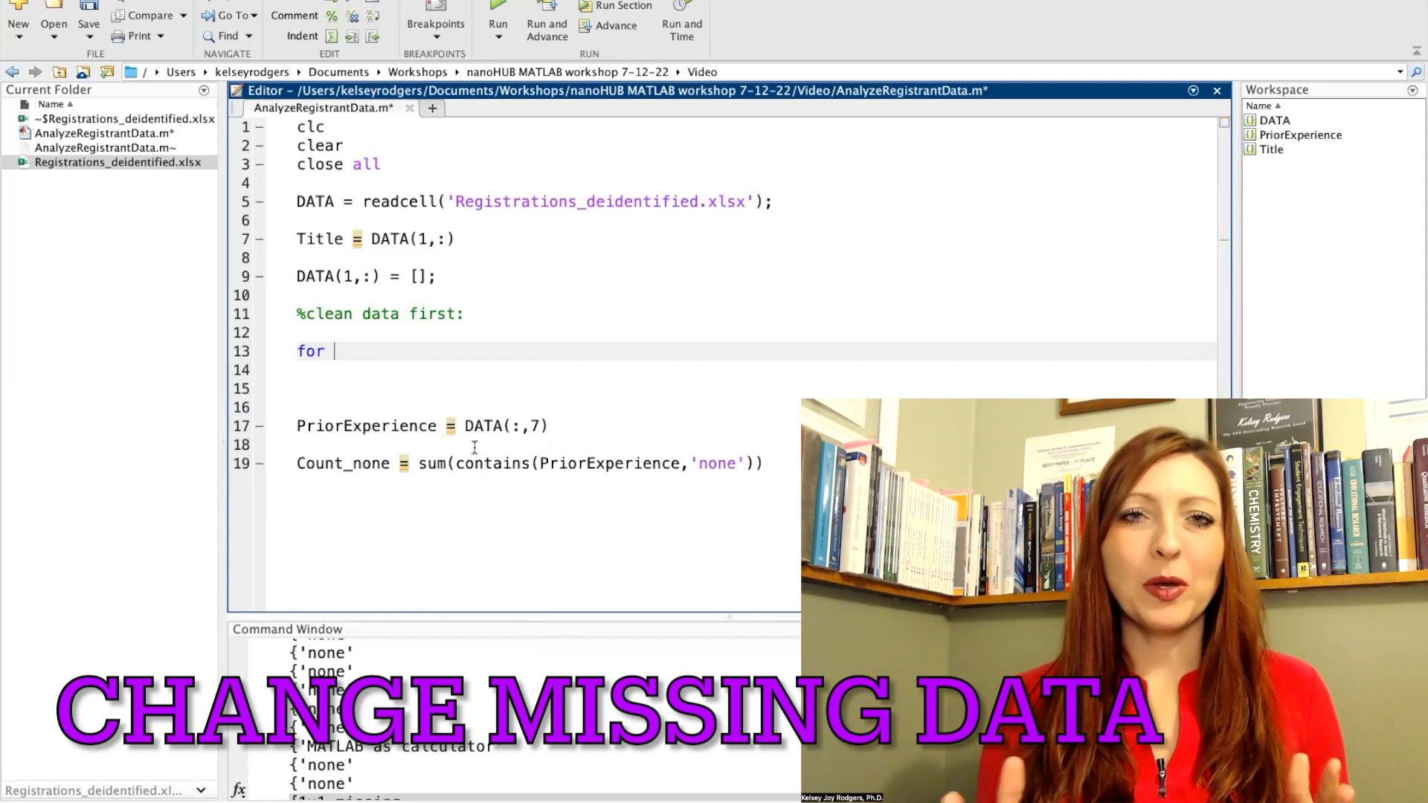
{"action": "type", "text": "row = 1:size(DATA,1"}
{"action": "left_click", "coordinate": [742, 388]}
{"action": "type", "text": "for col ="}
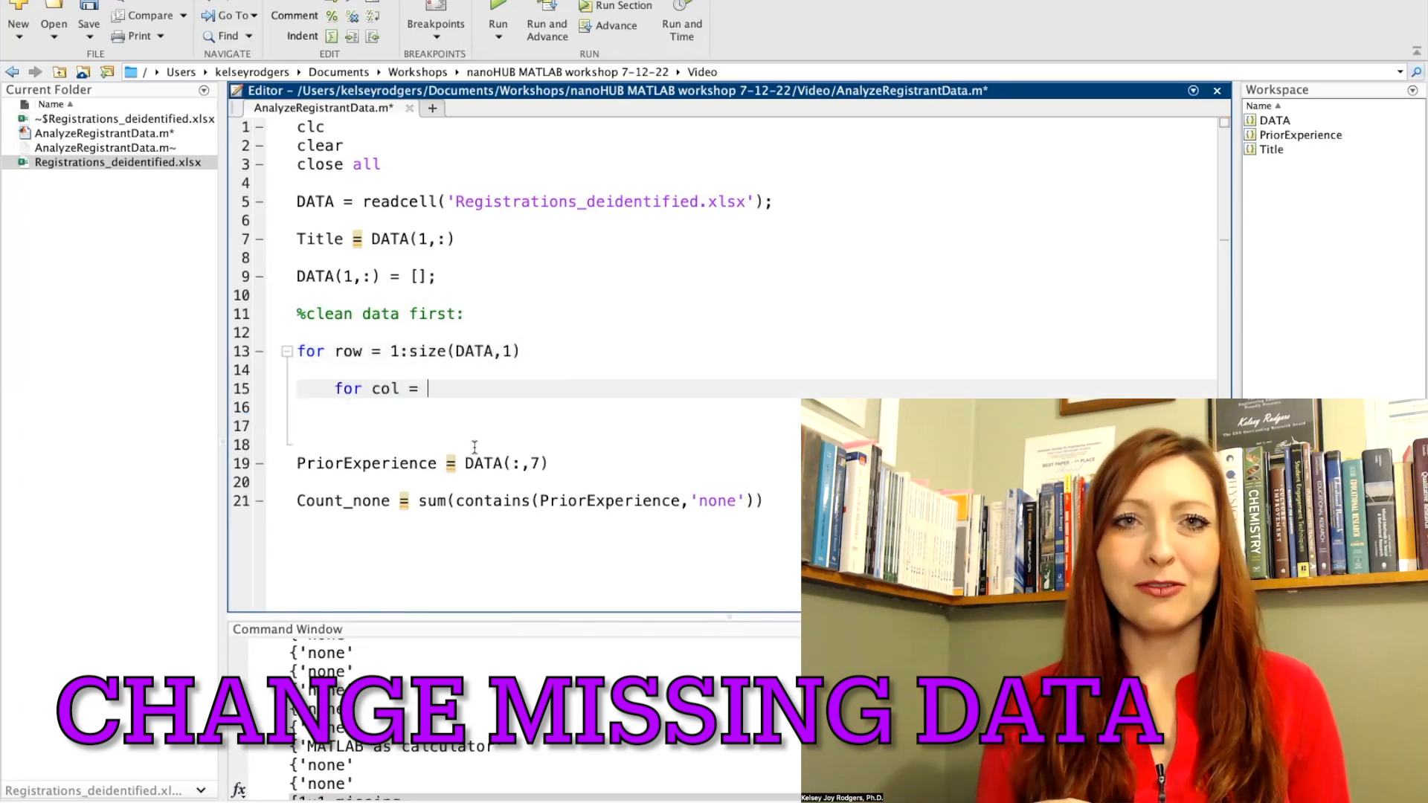
{"action": "type", "text": "1:size(Da"}
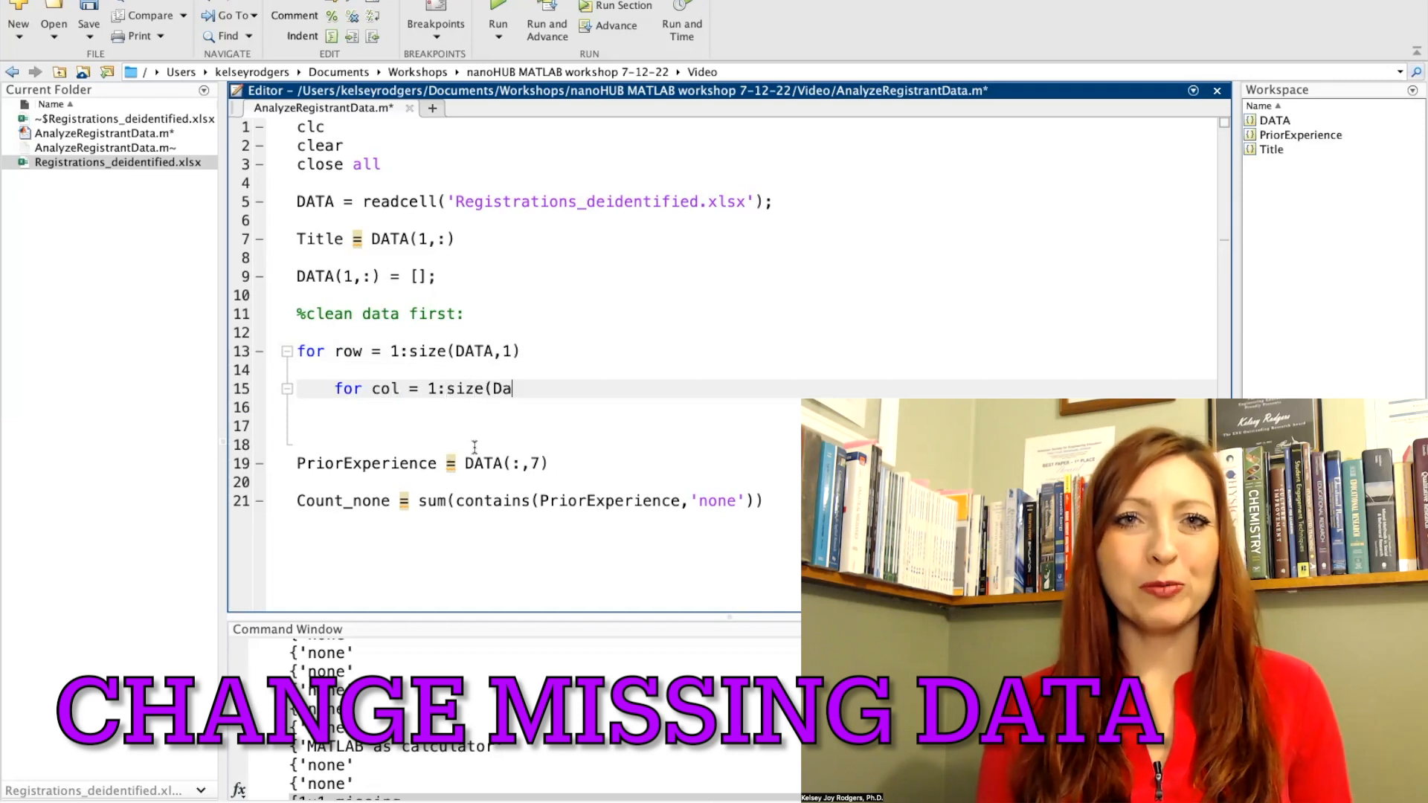
{"action": "type", "text": "ATA,2)"}
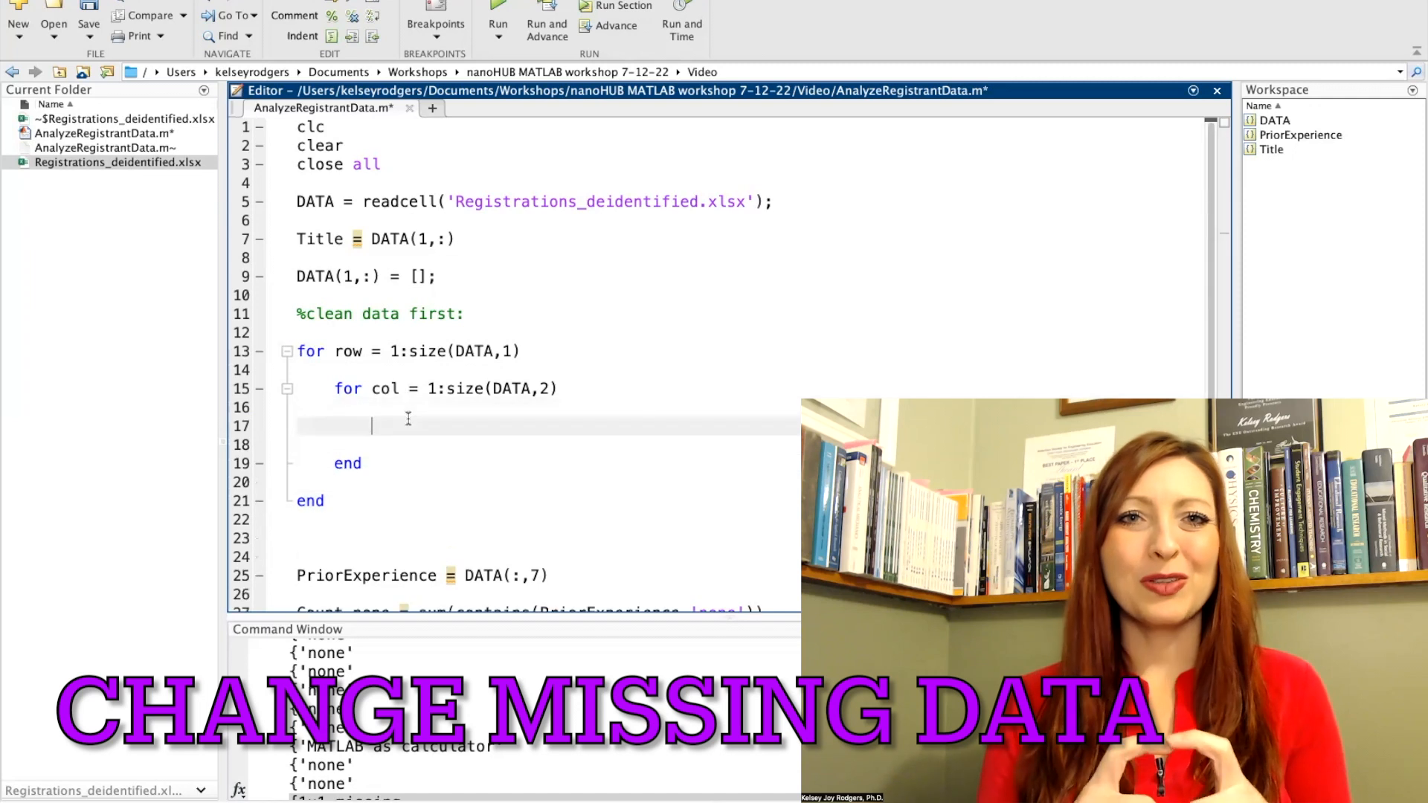
{"action": "type", "text": "if DATA"}
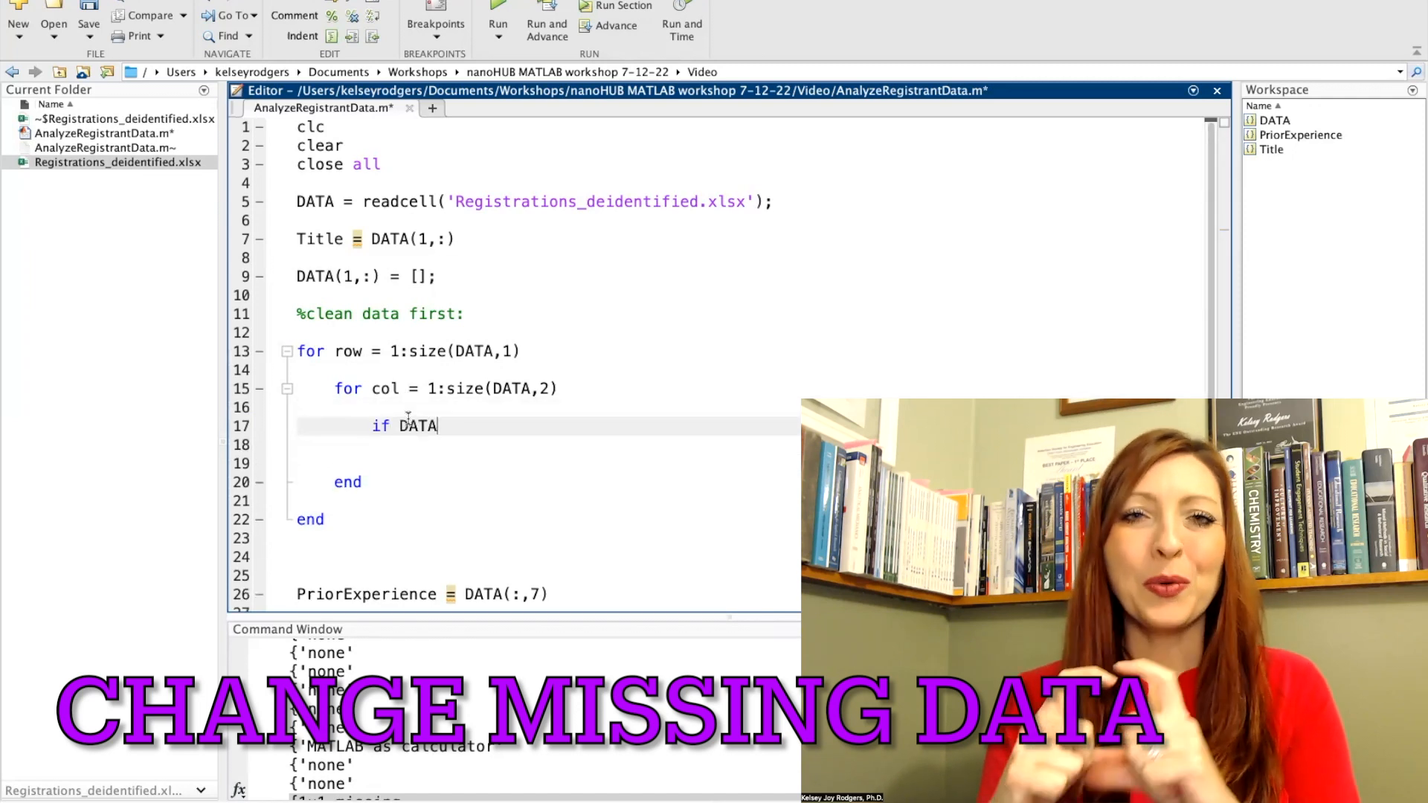
{"action": "type", "text": "{row,col"}
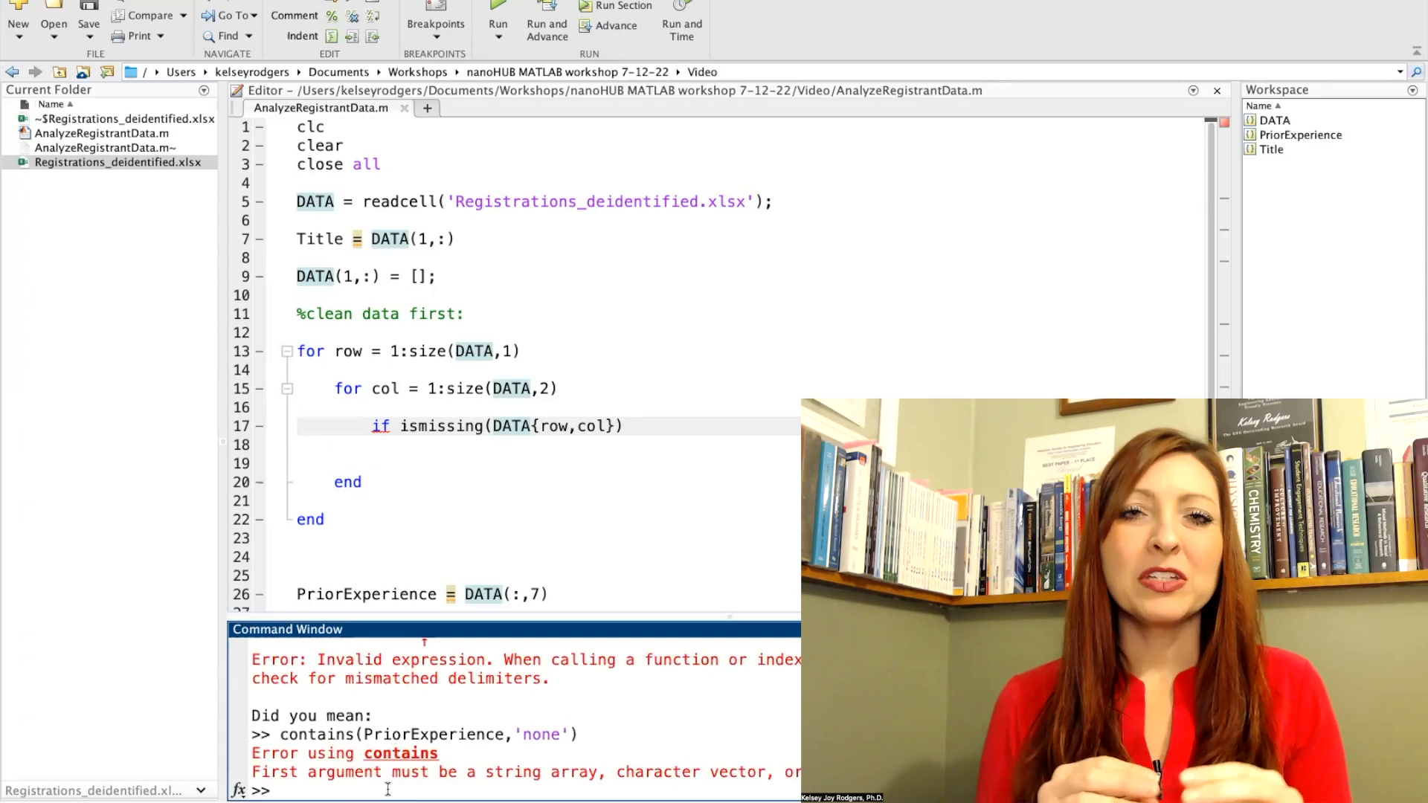
- Inside the if, set DATA{row,col} = '' with a comment that missing cells become blanks
{"action": "type", "text": "PriorExperience(e"}
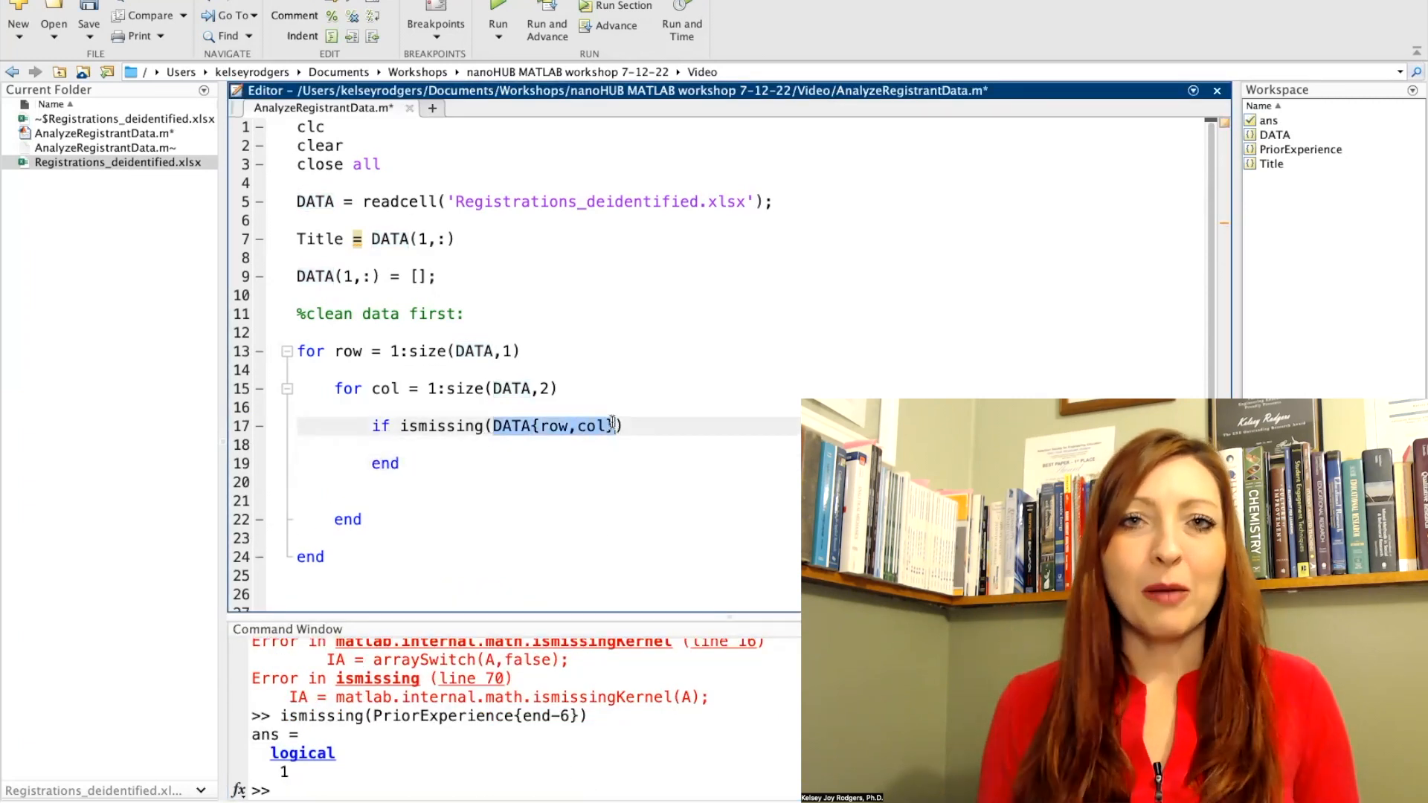
{"action": "type", "text": "DATA{row,col} = '';"}
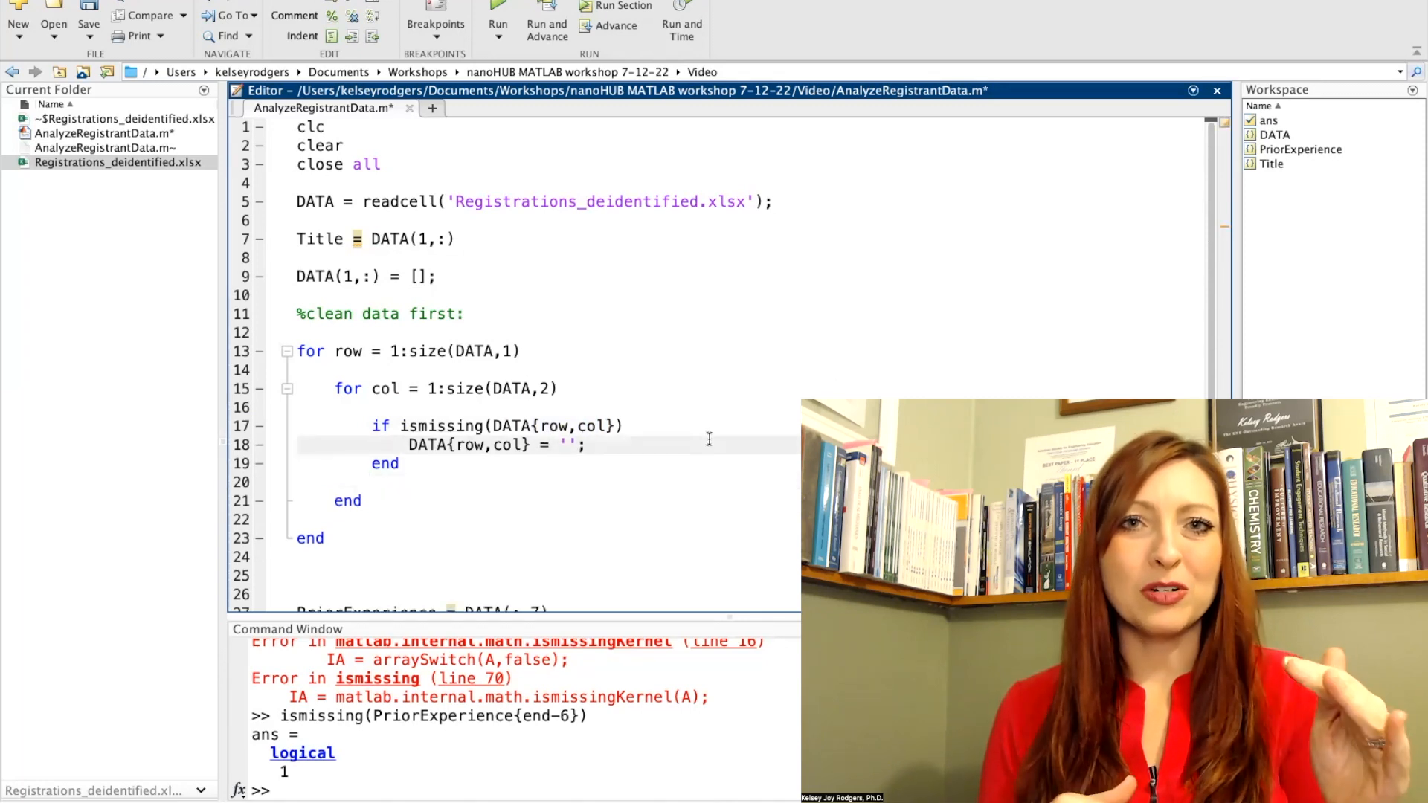
{"action": "type", "text": "% change missing to blanks"}
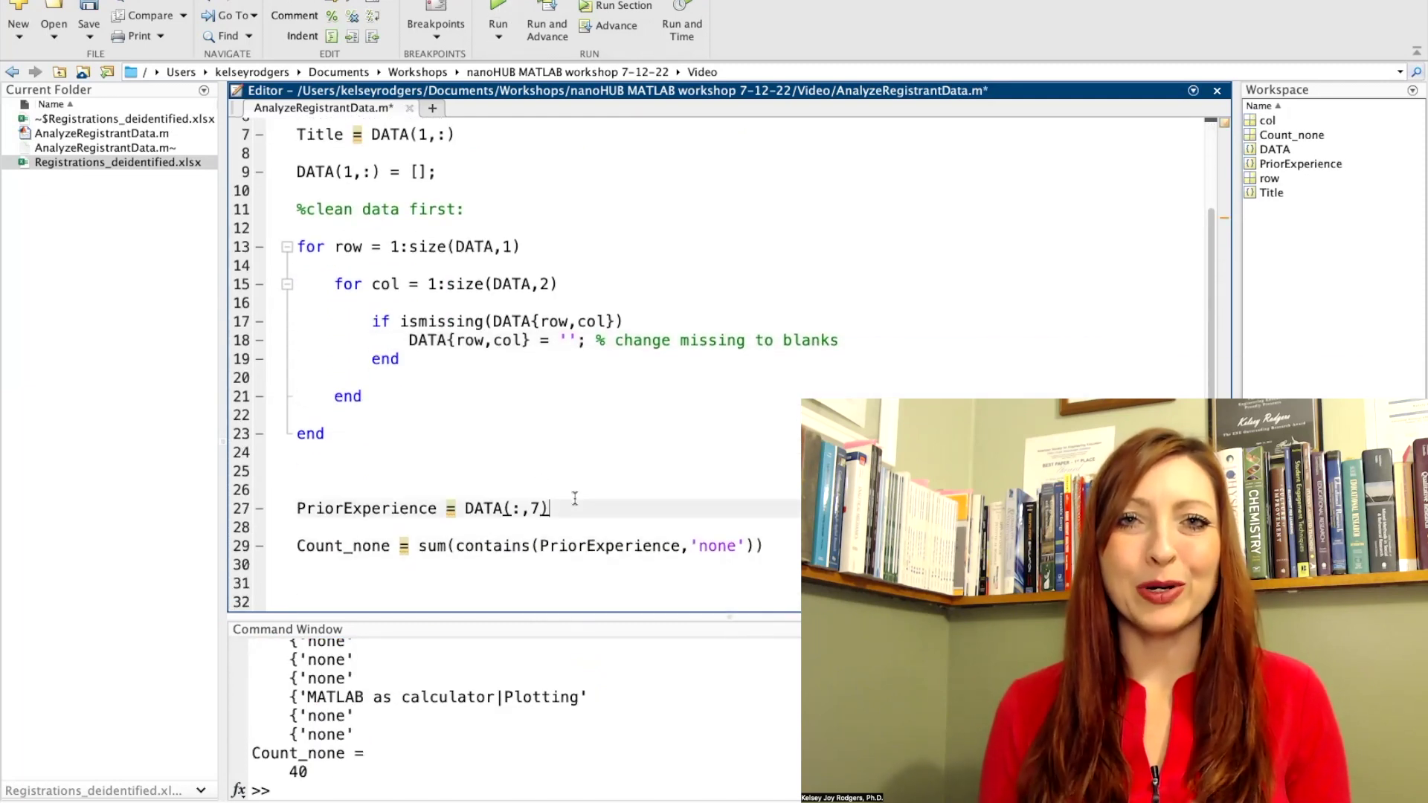
- Check PriorExperience(end-6) in the Command Window and test it with isempty
{"action": "double_click", "coordinate": [400, 697]}
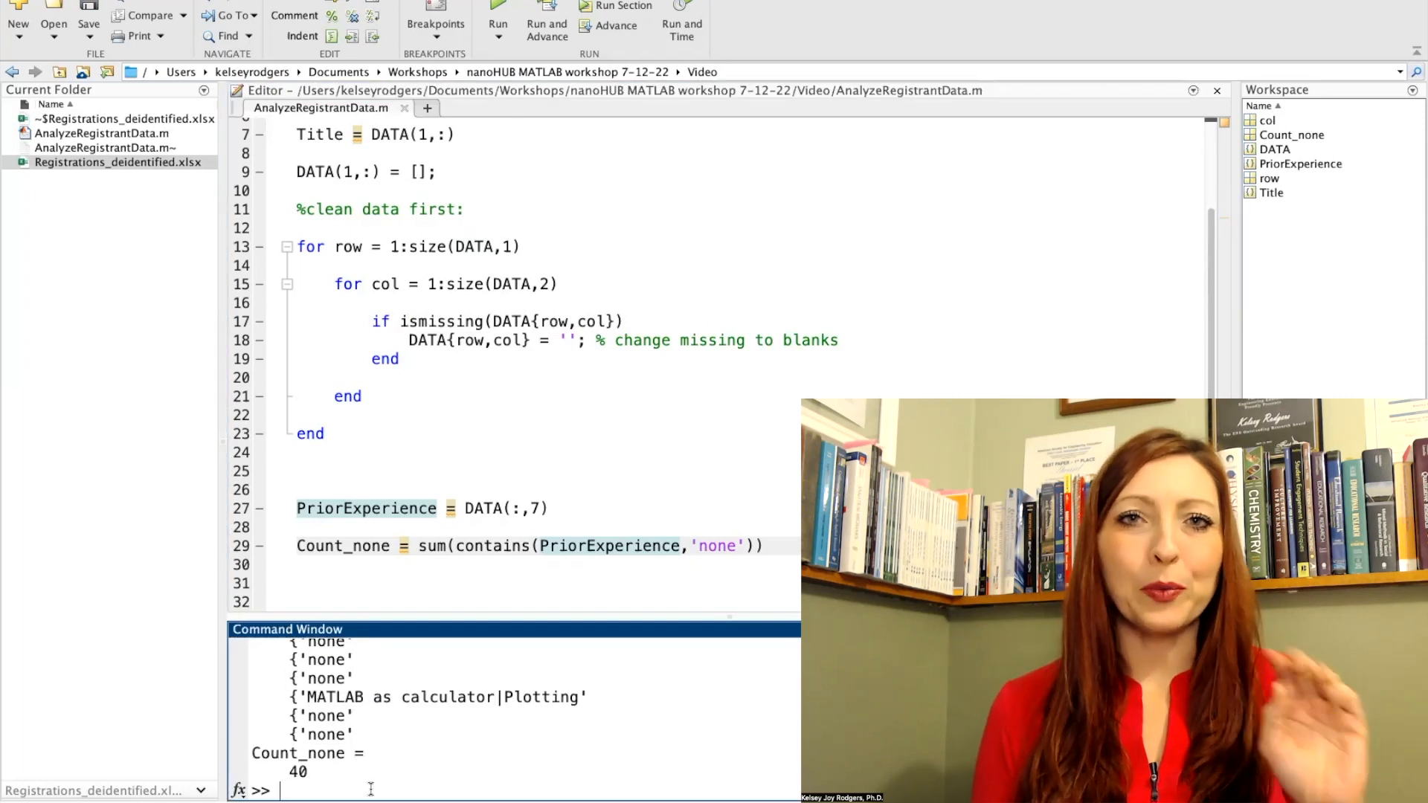
{"action": "type", "text": "PriorExperience(end-6)"}
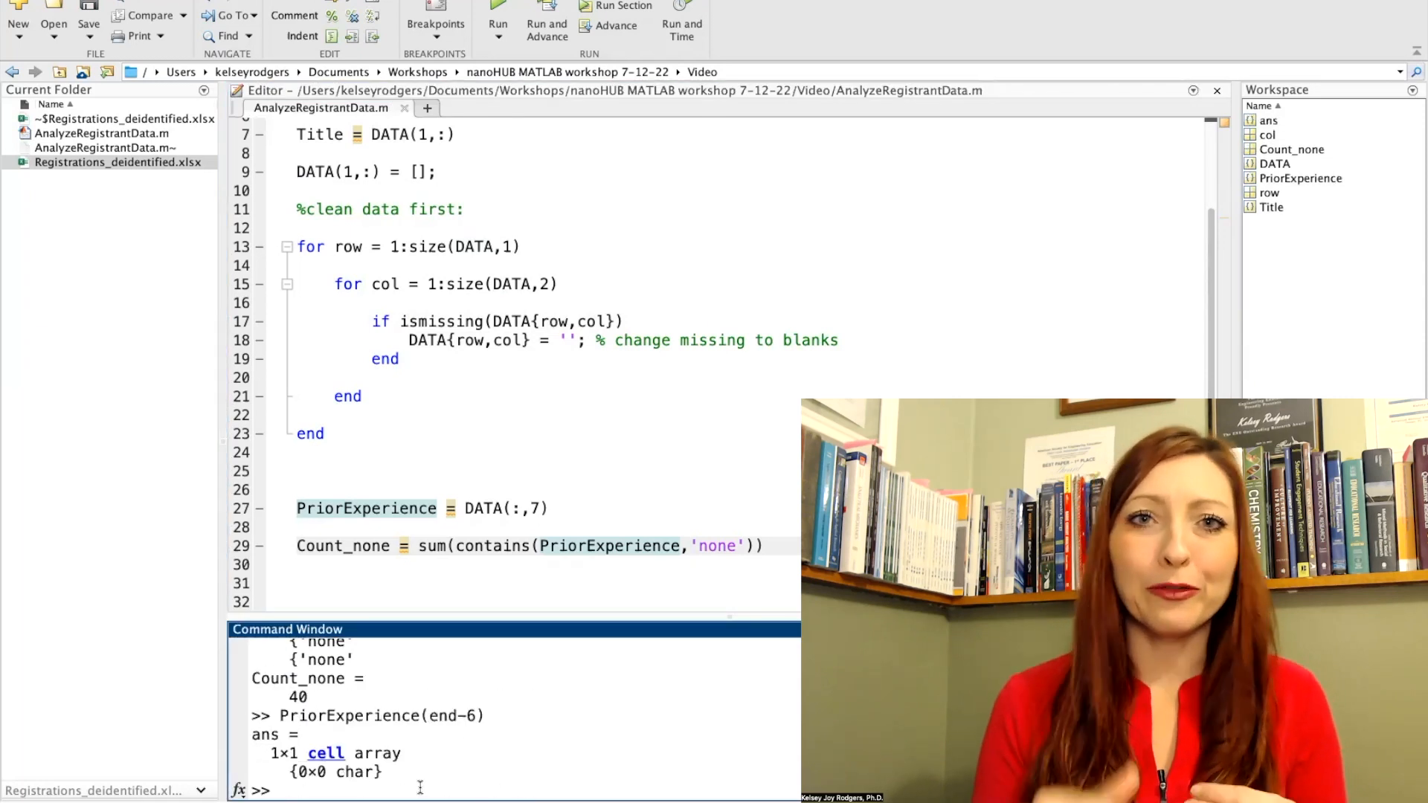
{"action": "type", "text": "isempty("}
{"action": "type", "text": "%DATA(row,:) = ["}
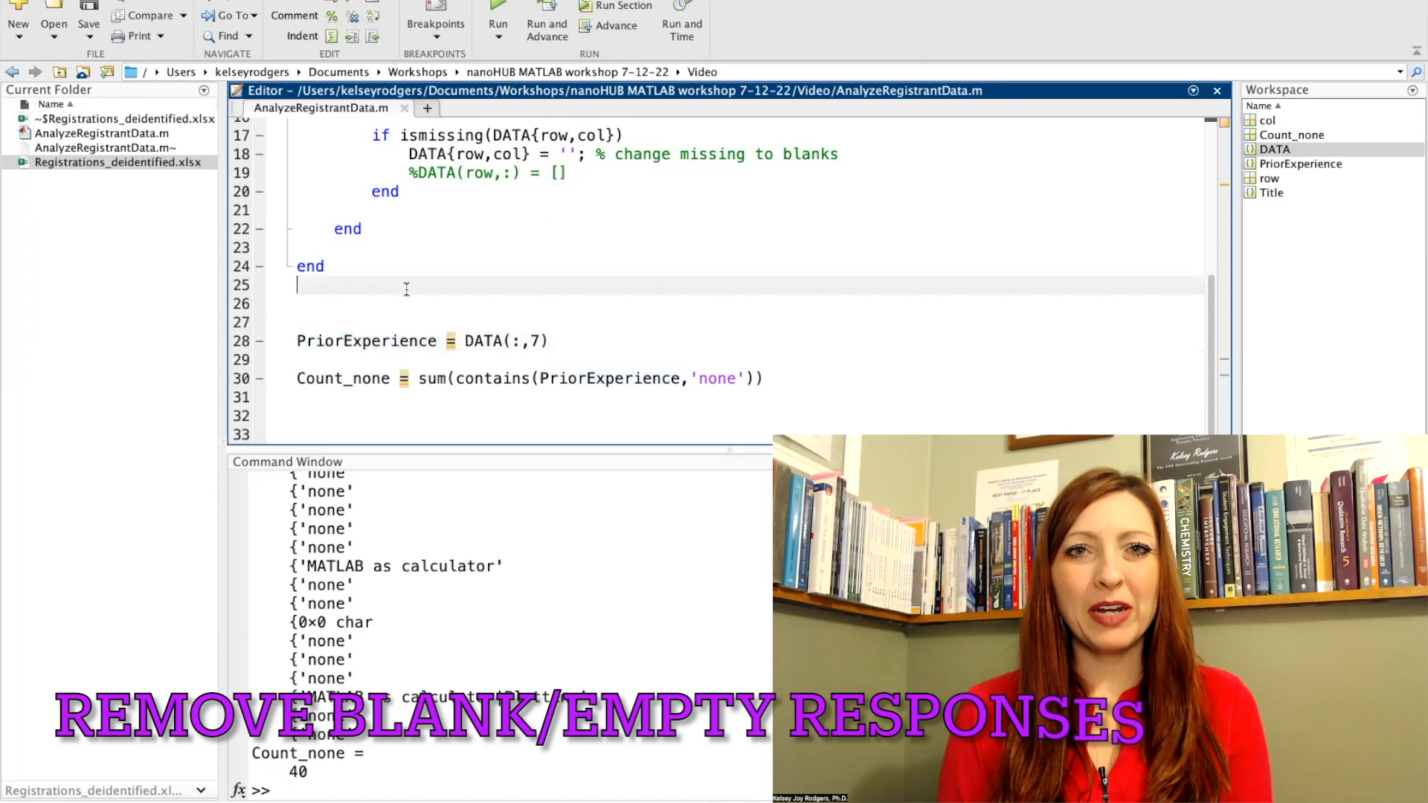
- Add a reverse loop size(PriorExperience,1):-1:1 deleting isempty entries, then TotalResponses = length(PriorExperience)
{"action": "type", "text": "% clean PriorExperience to"}
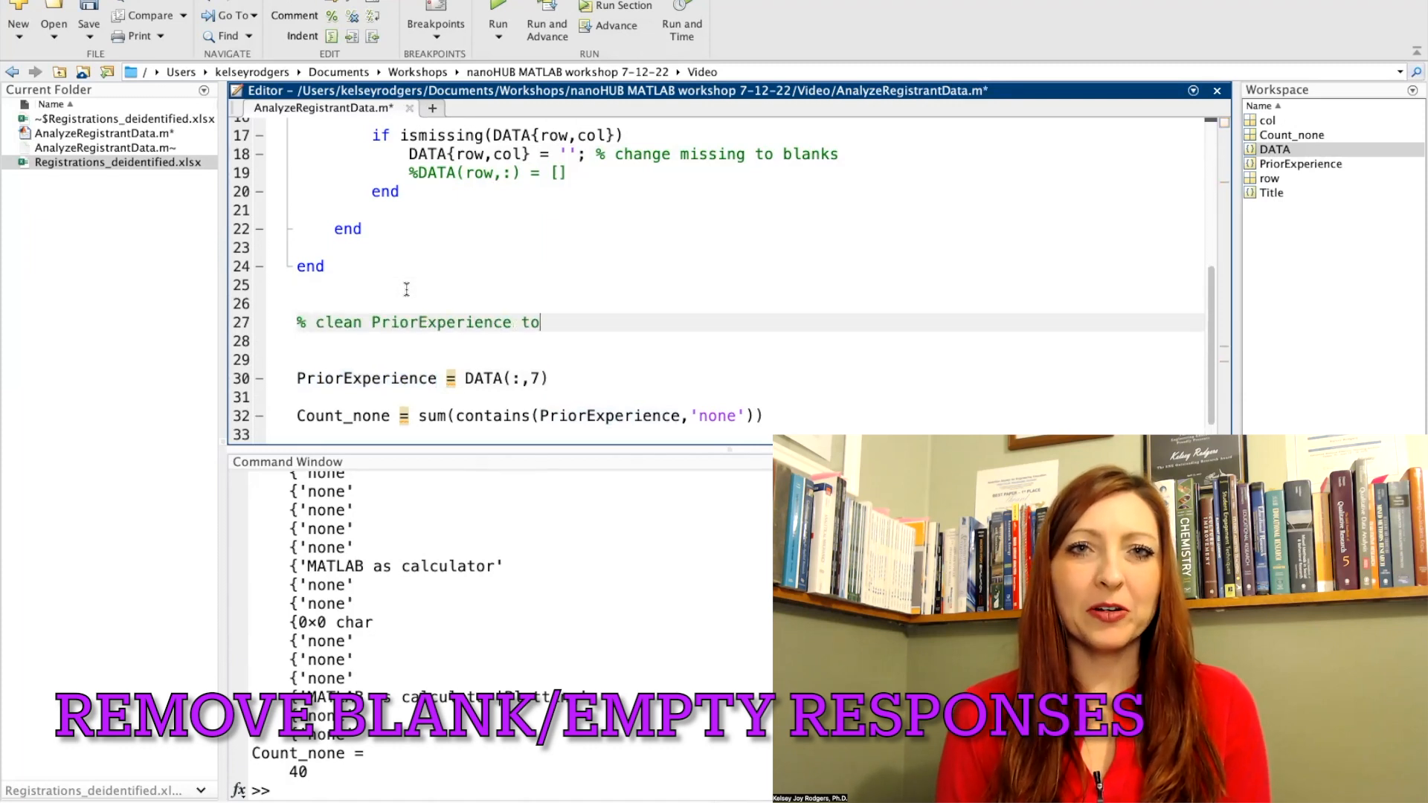
{"action": "type", "text": "not include blanks (empty)"}
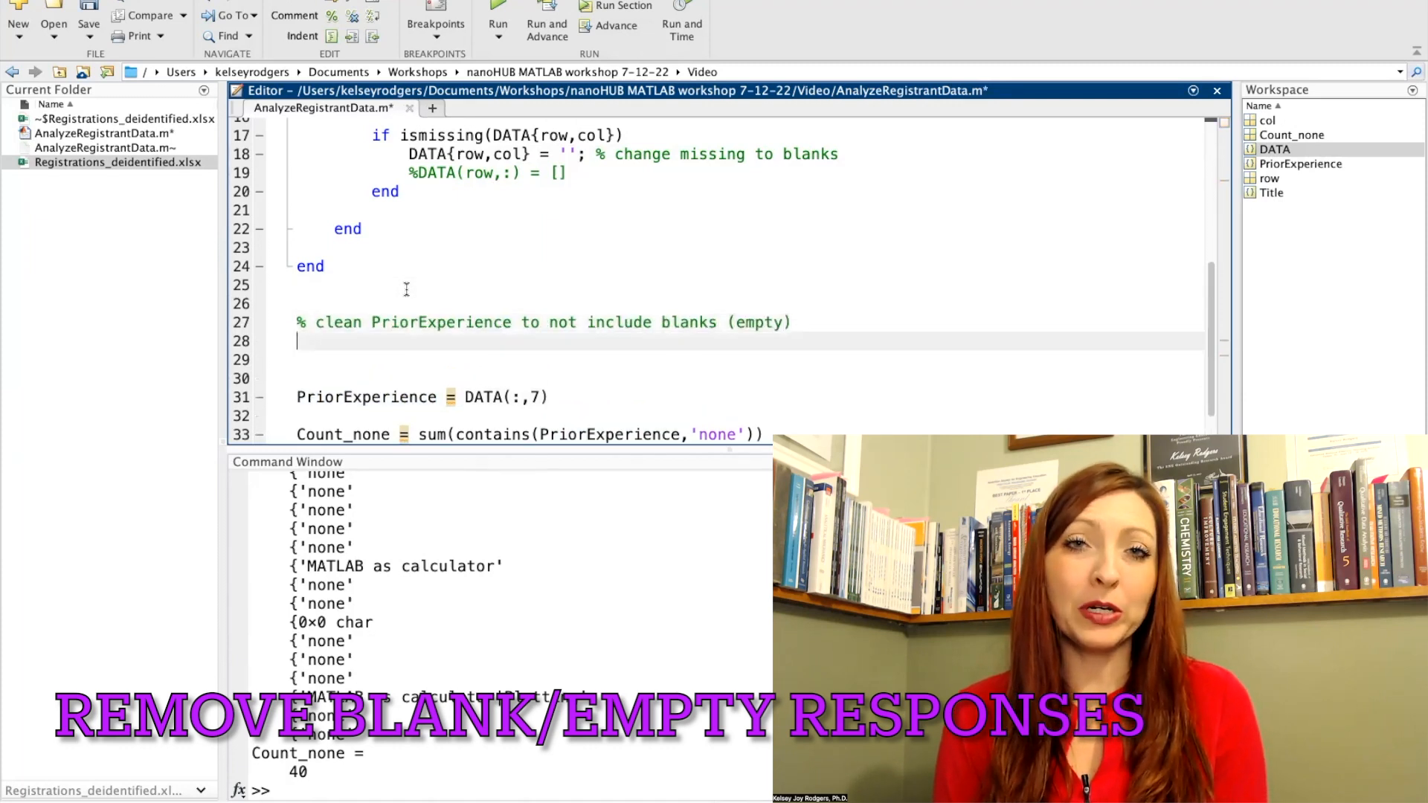
{"action": "type", "text": "for x = 1:size(PriorExperience,1"}
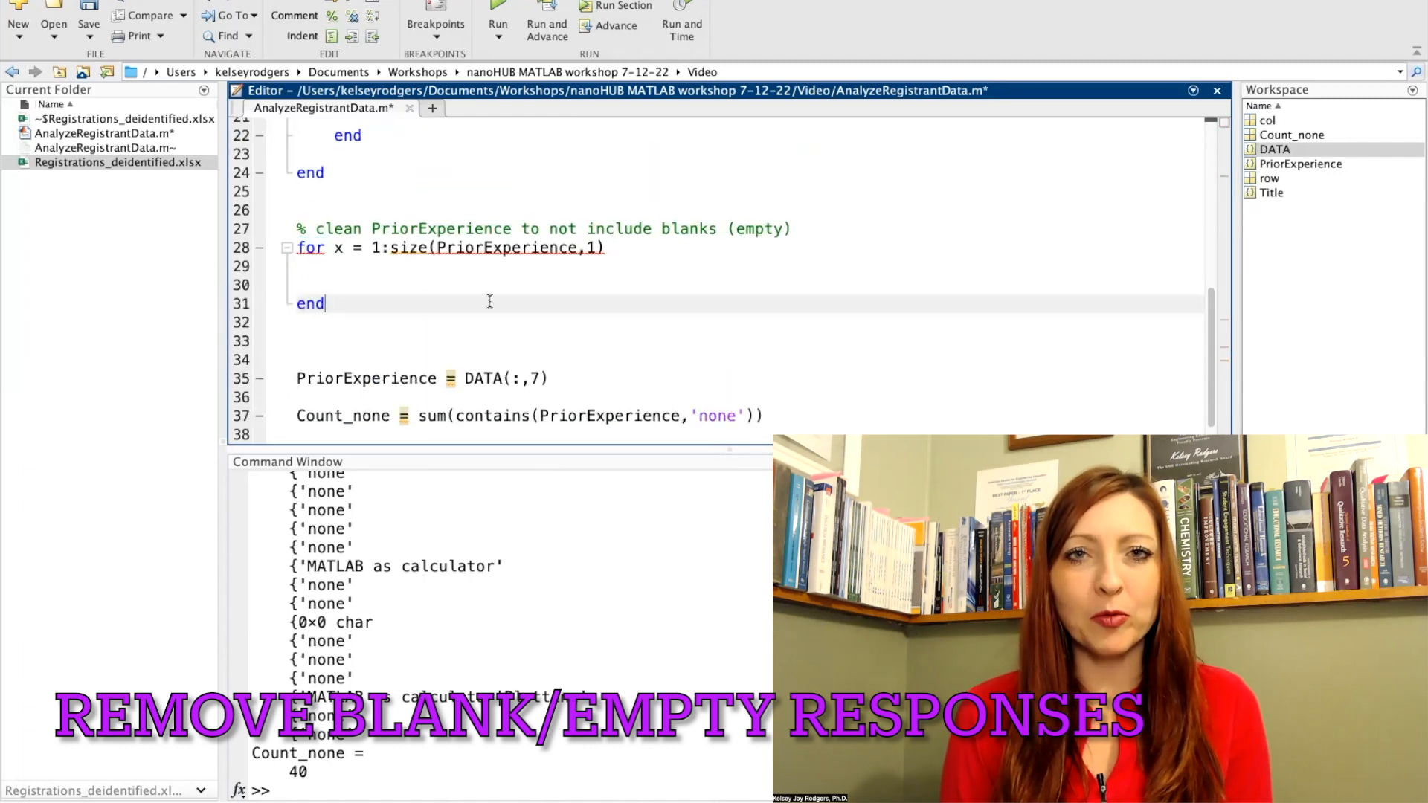
{"action": "type", "text": "if isempty(PriorExperience{x"}
{"action": "type", "text": "PriorExperience(x)=["}
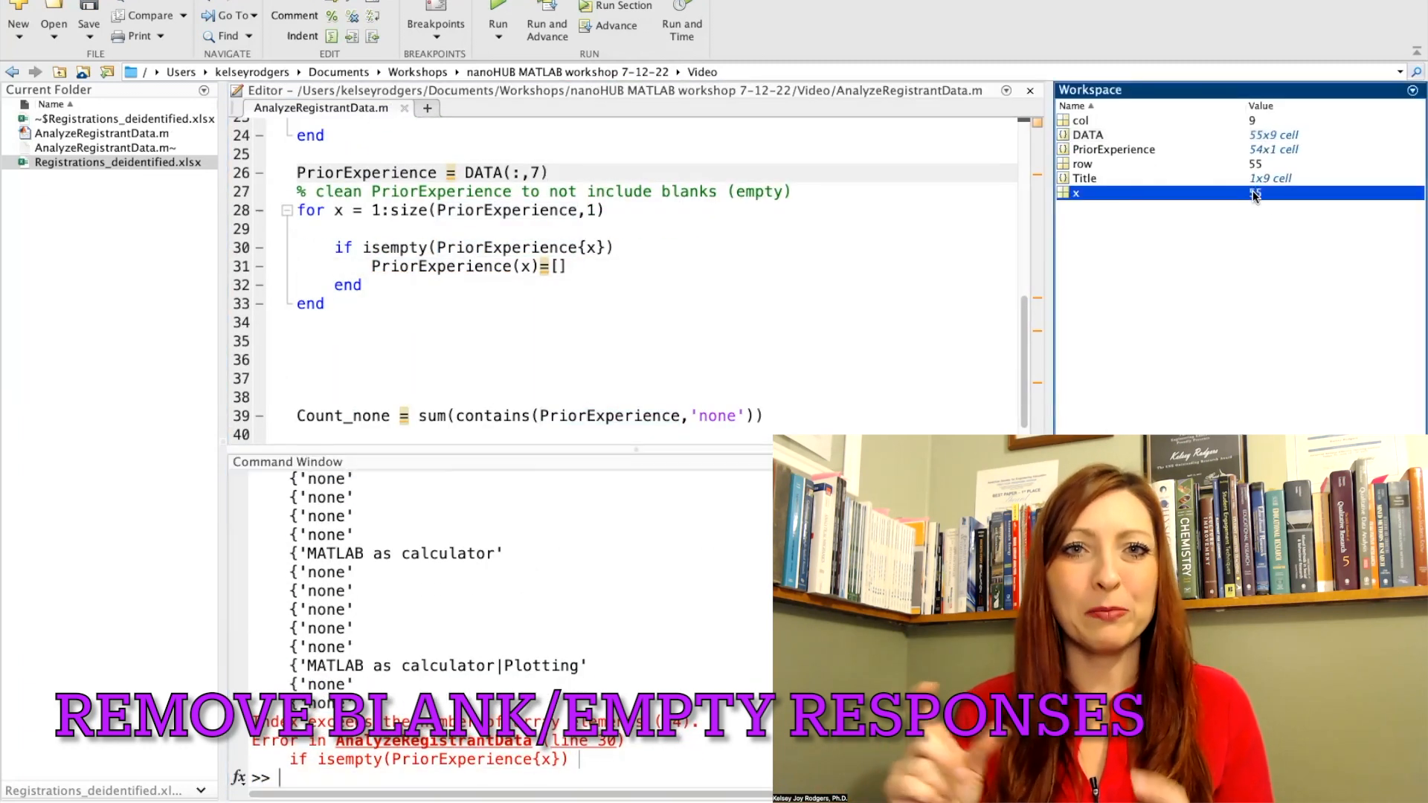
{"action": "type", "text": "size(PriorExperience,1):-1:1"}
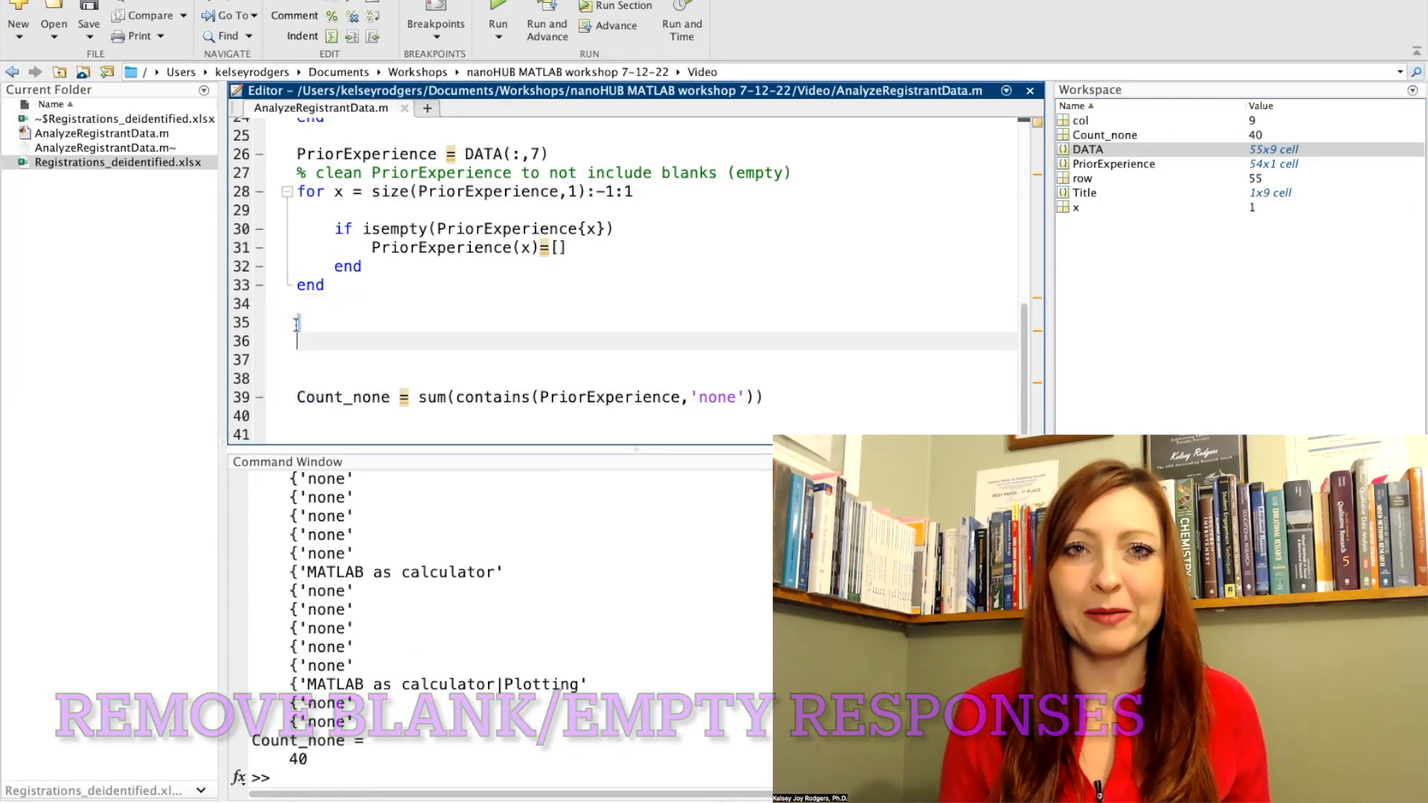
{"action": "type", "text": "TotalResponses = length(PriorExperience)"}
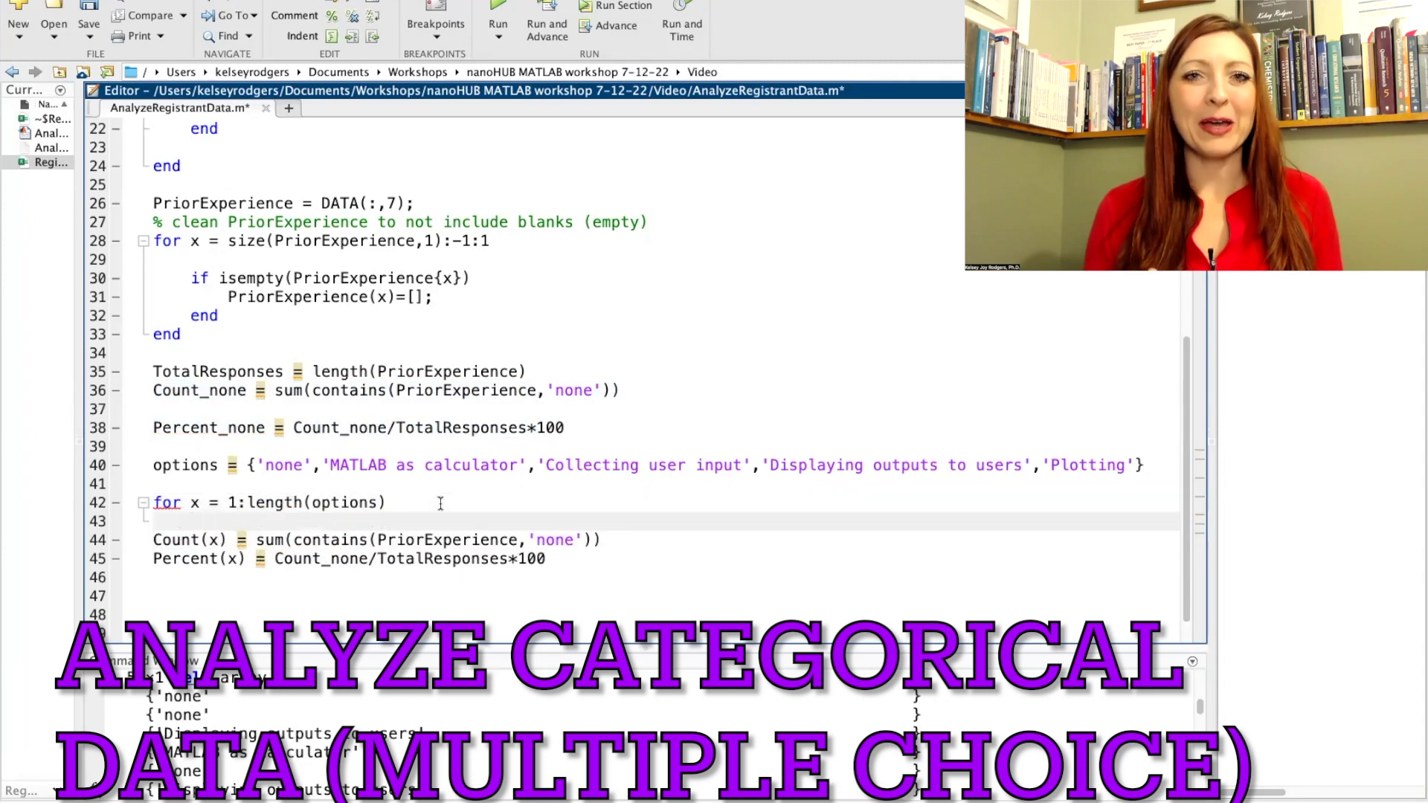
- Run the script to draw the full-screen Prior MATLAB Experience pie chart with legend
{"action": "left_click", "coordinate": [497, 15]}
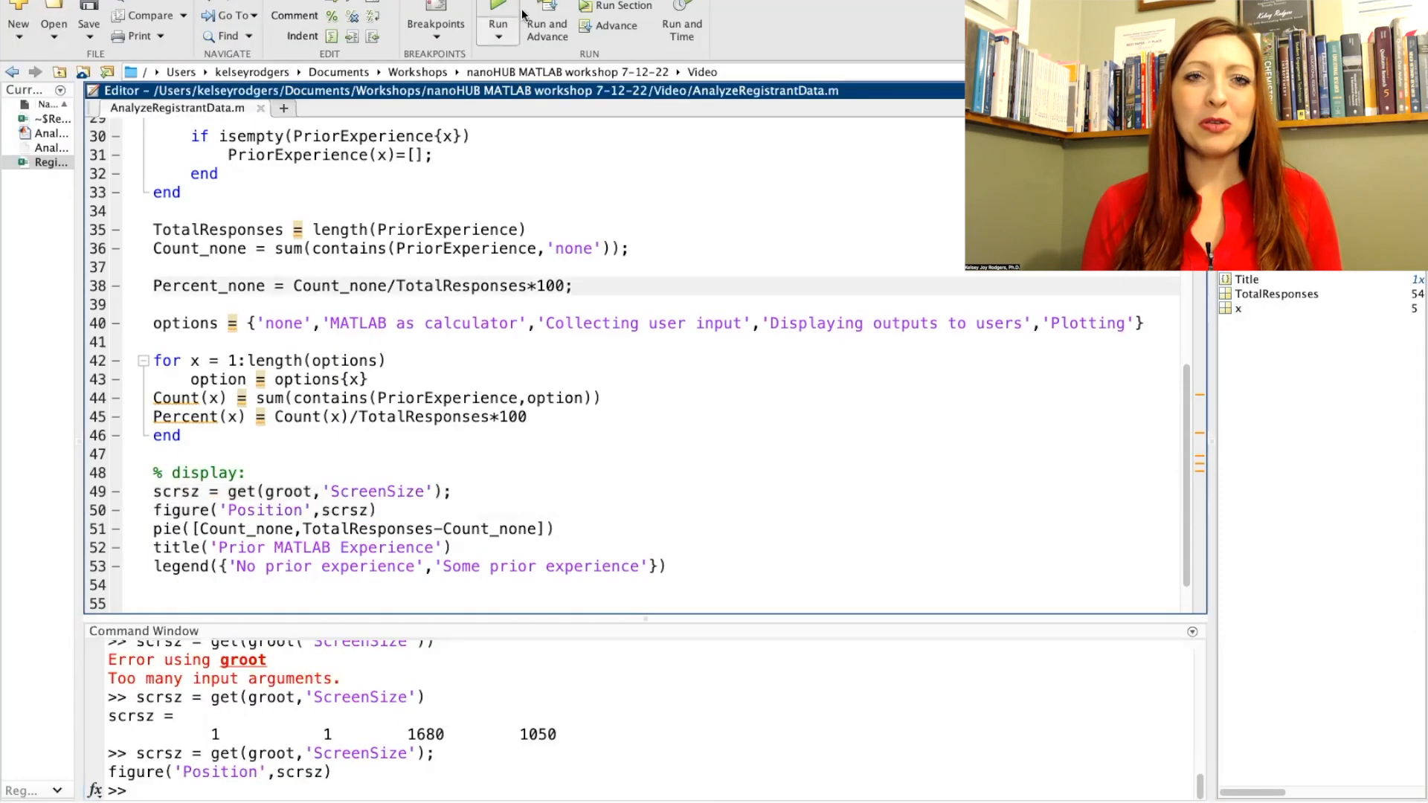
- Add subplot(2,1,1), a percent bar chart with ylim([0 100]), xticklabels and a 'Percent of Registrants' ylabel, and run
{"action": "type", "text": "subplot("}
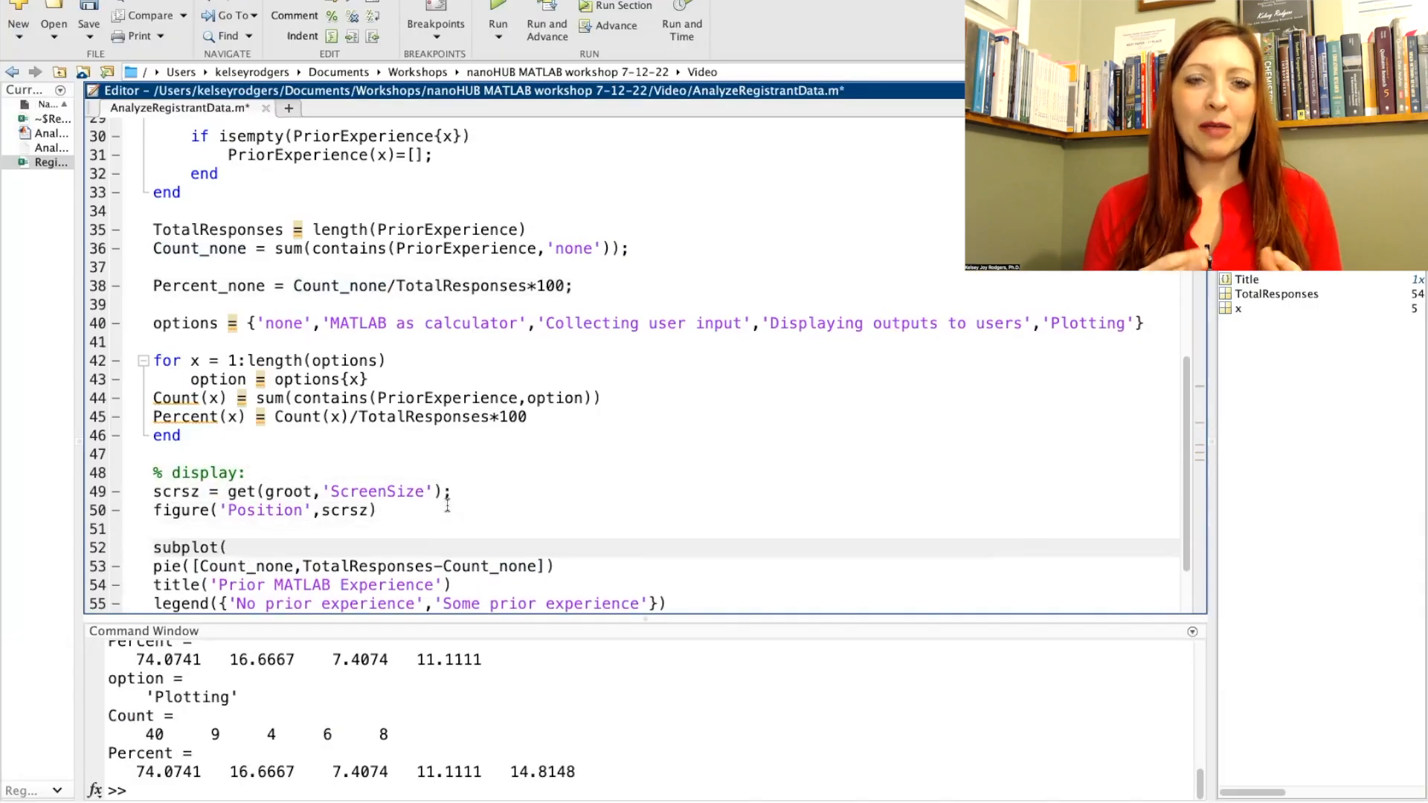
{"action": "type", "text": "2,1,1)"}
{"action": "type", "text": "bar(Percent(2:end"}
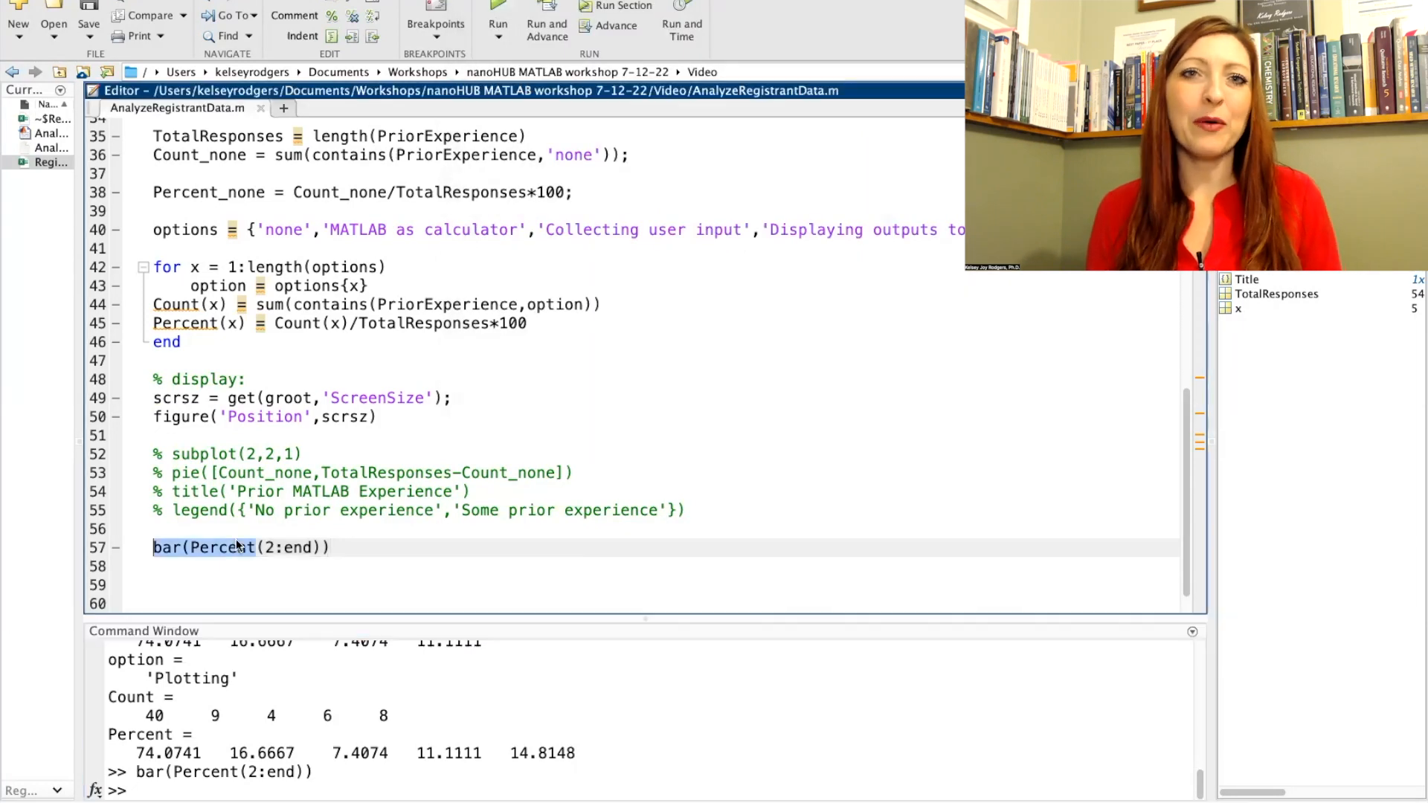
{"action": "type", "text": "ylim([0 100])"}
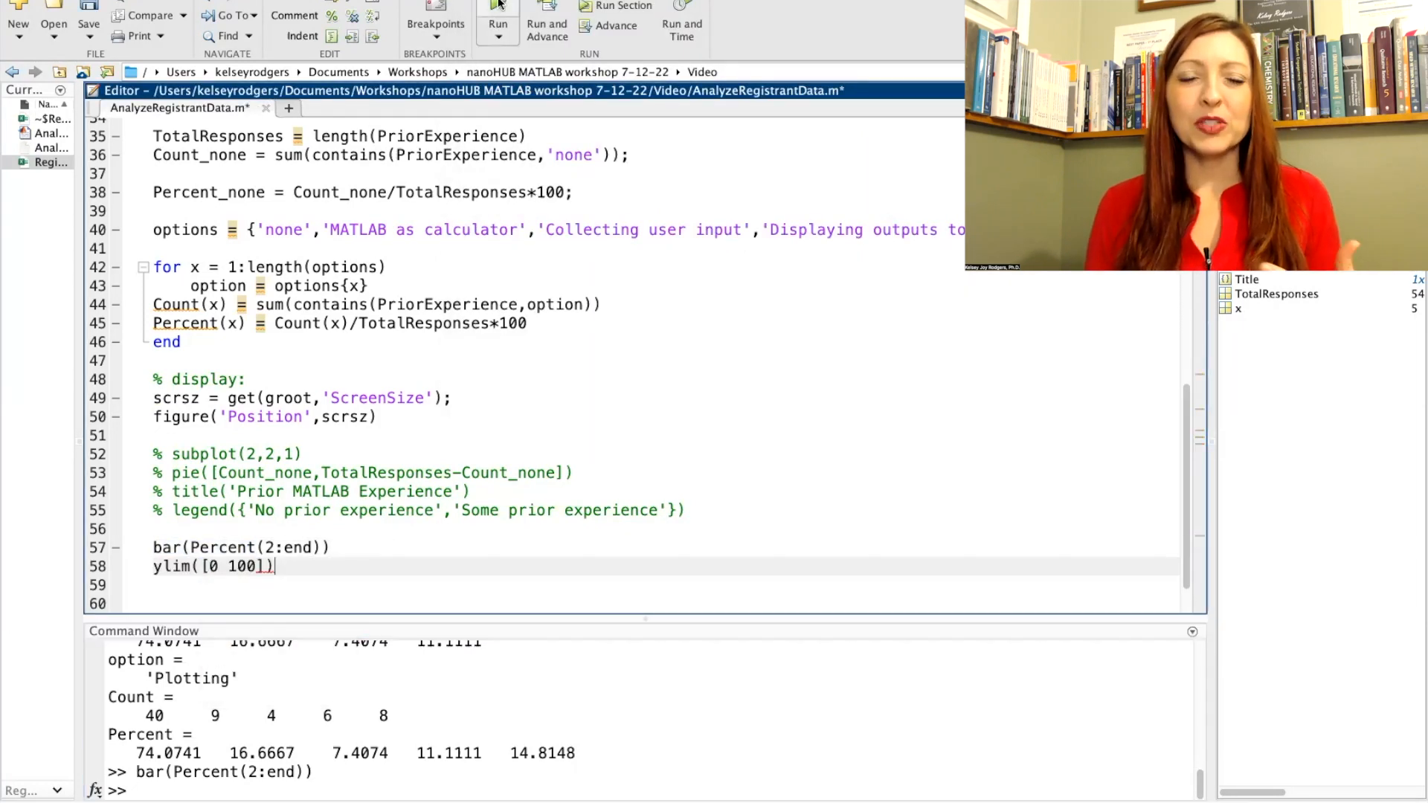
{"action": "type", "text": "xticklabel"}
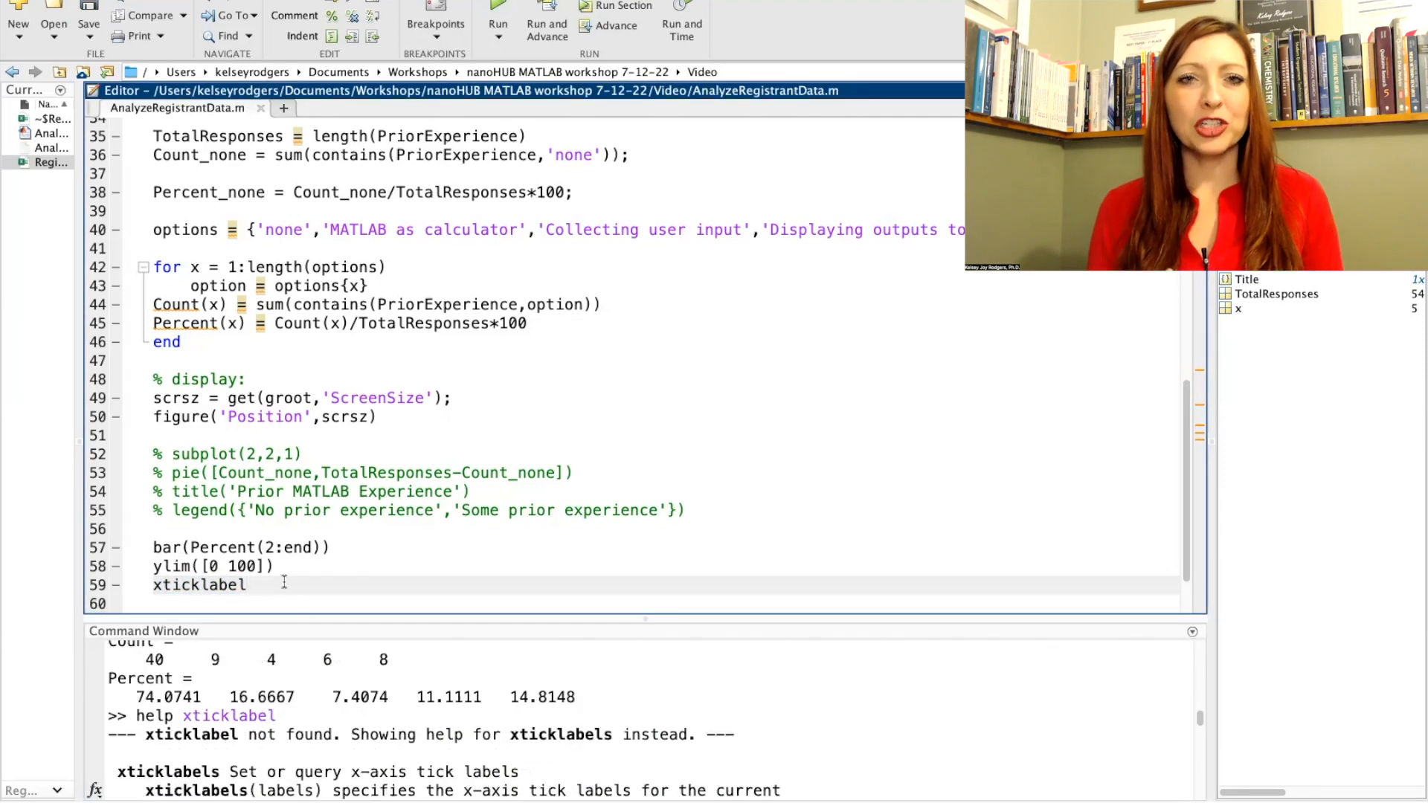
{"action": "type", "text": "ylabel"}
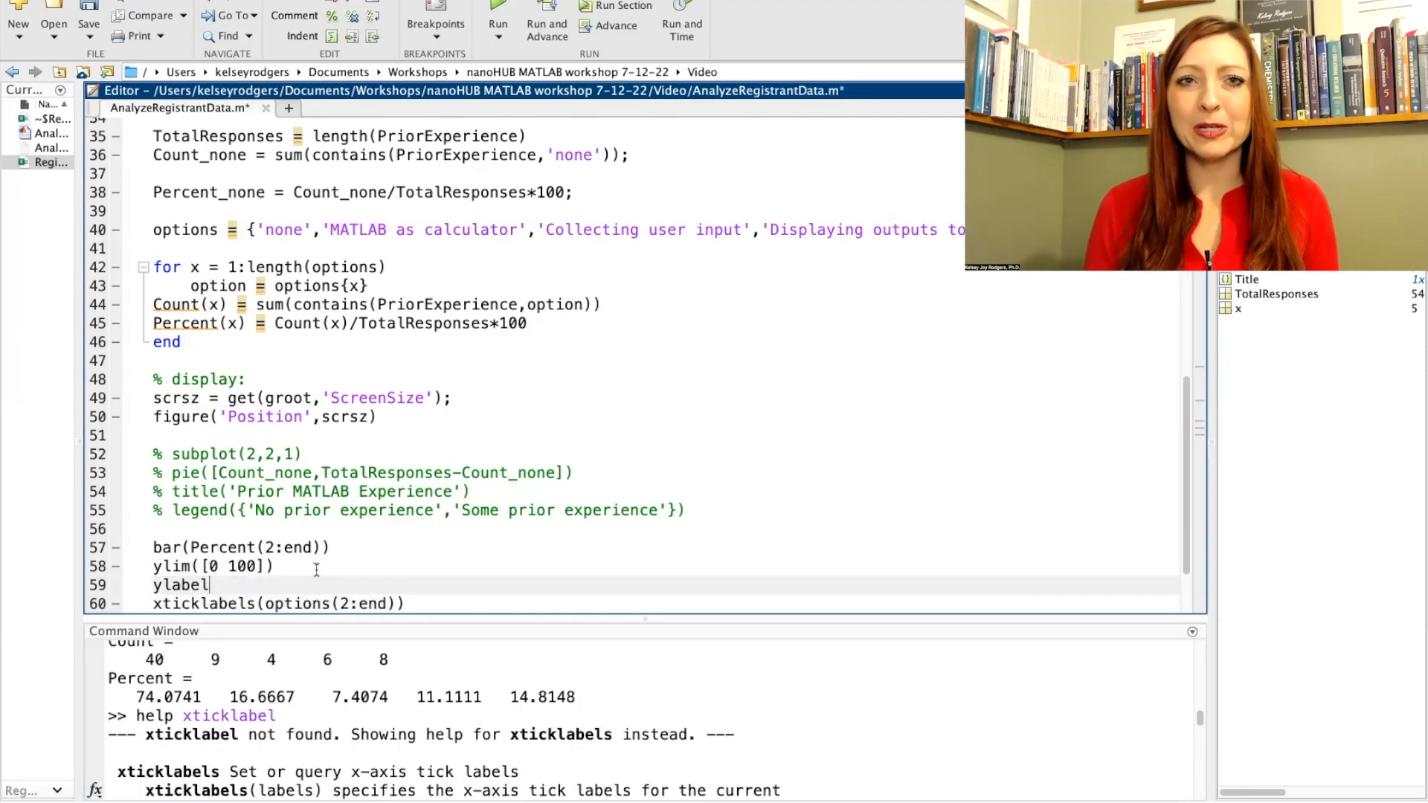
{"action": "type", "text": "('Percent of Registrants with prio"}
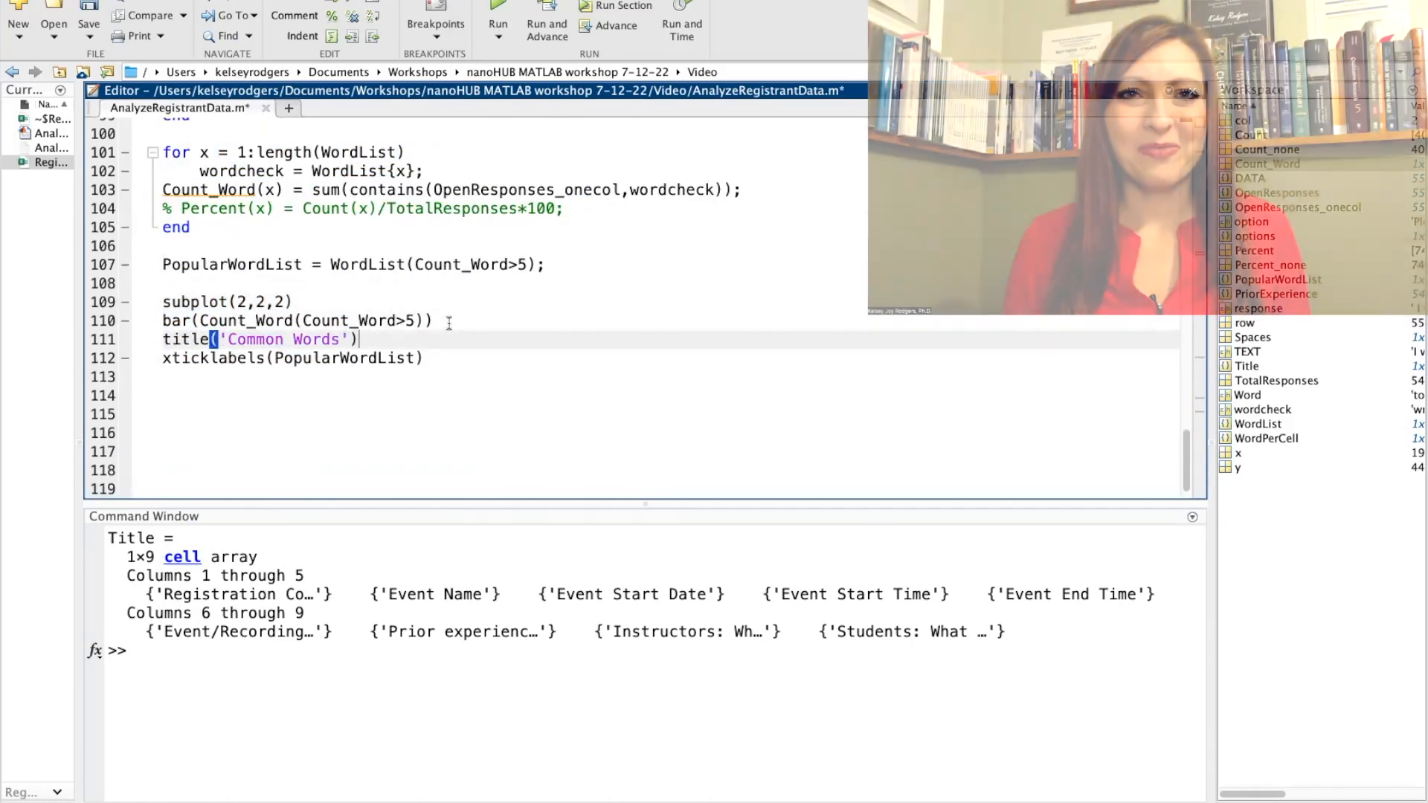
{"action": "left_click", "coordinate": [497, 15]}
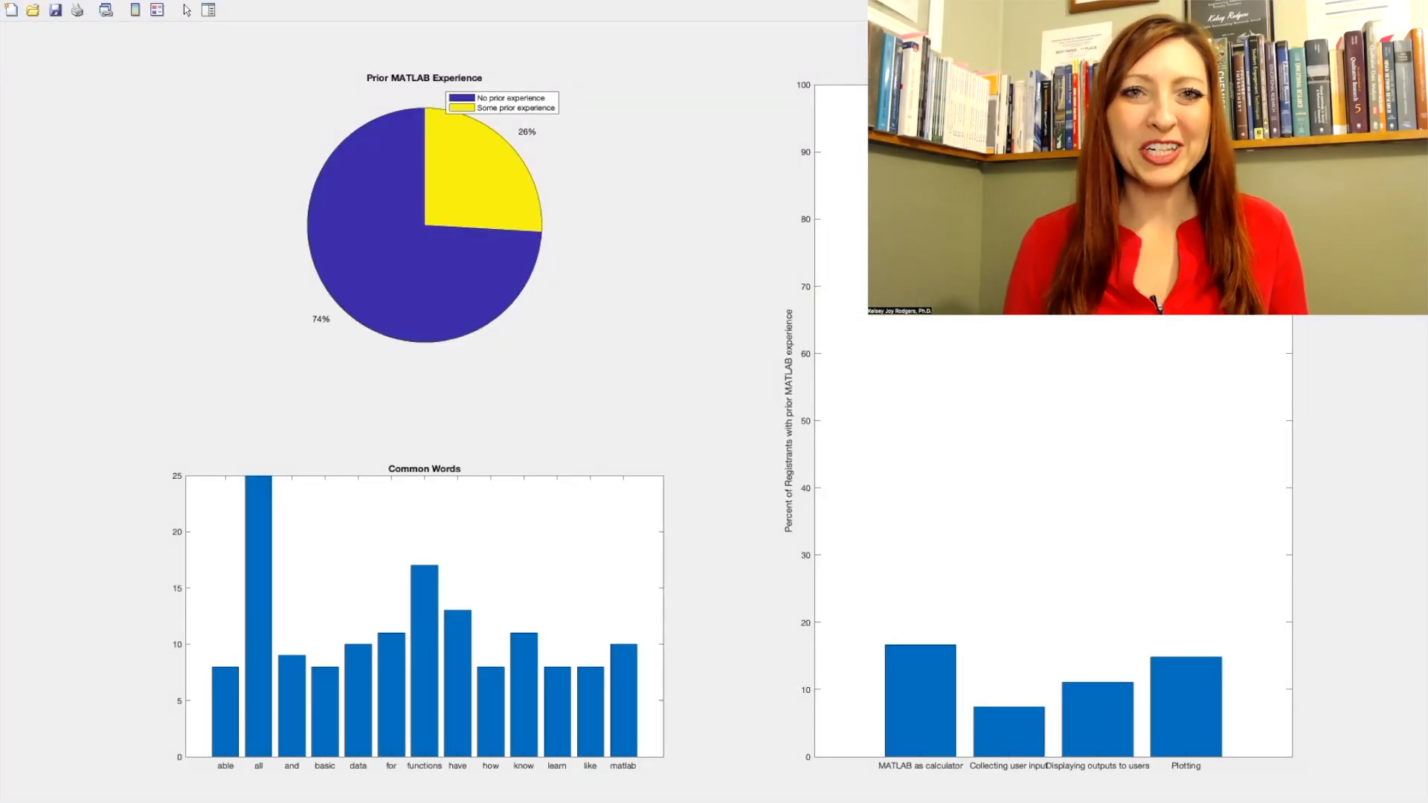